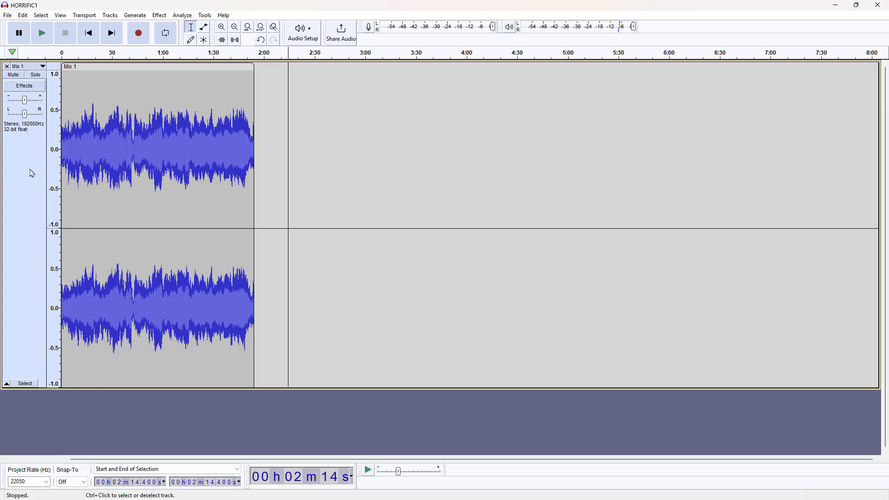
Bring up the file-open dialog to load SACRED1.wav from the BGM folder
left_click(7, 16)
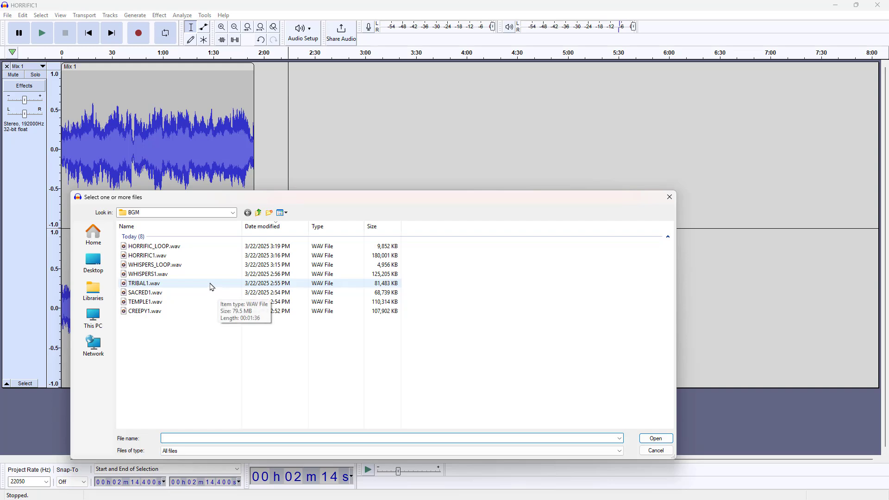
mouse_move(165, 290)
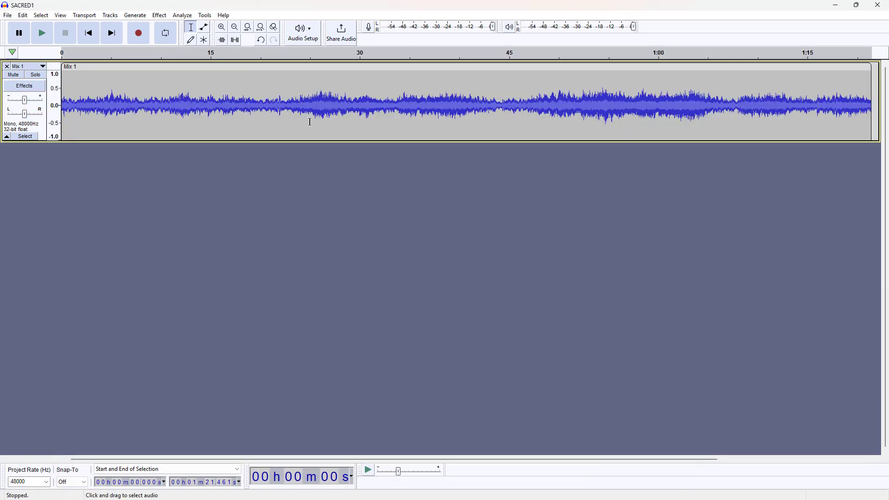
Paste a copy of SACRED1 after its end, audition the 1:21 join, then zoom out
left_click(471, 105)
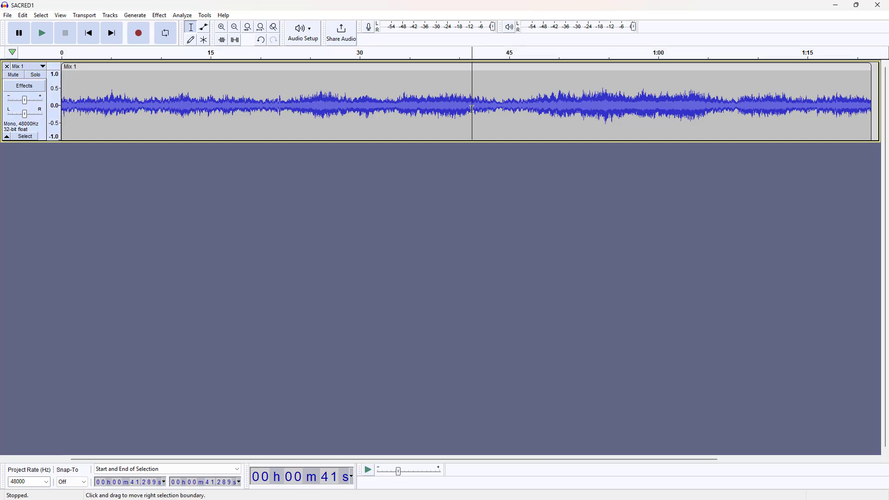
mouse_move(503, 147)
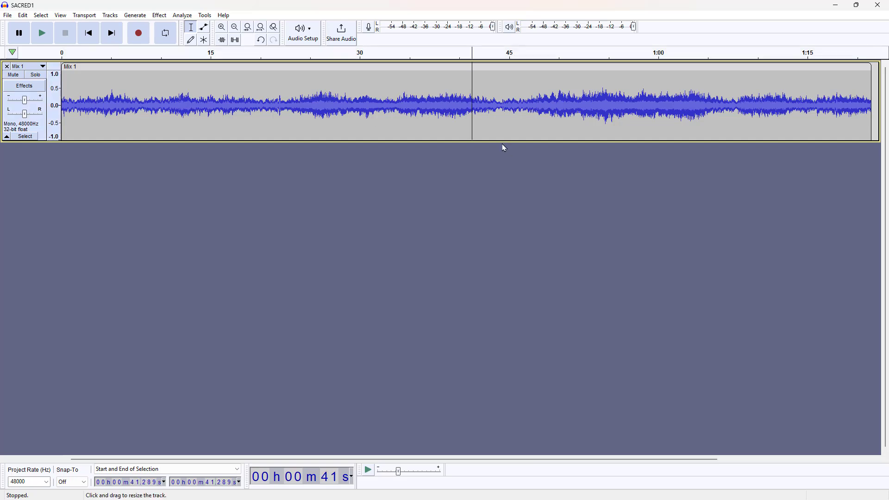
mouse_move(255, 66)
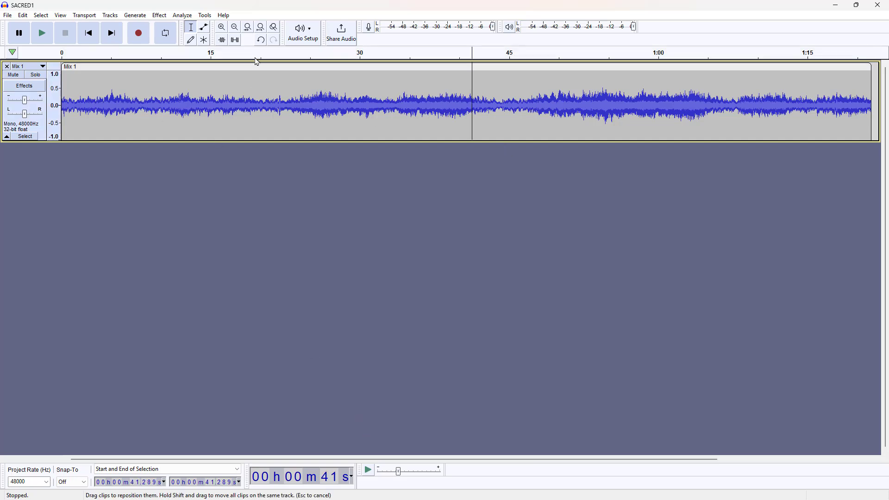
left_click(233, 27)
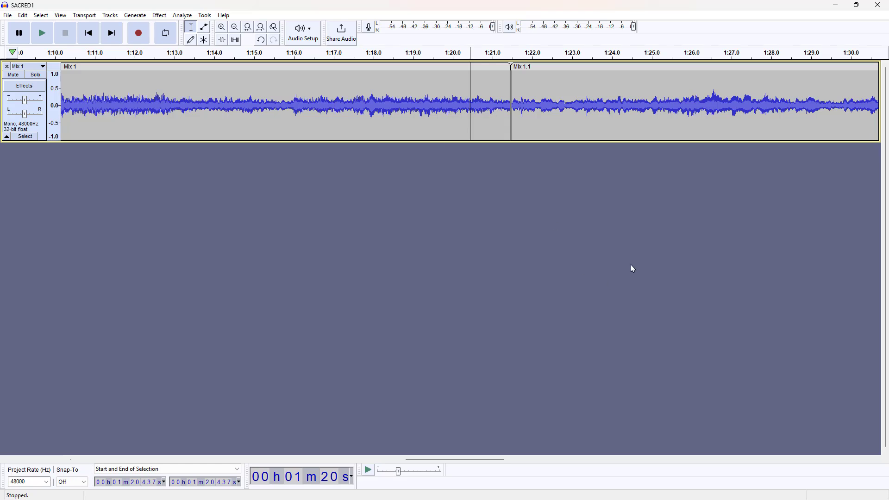
left_click(41, 33)
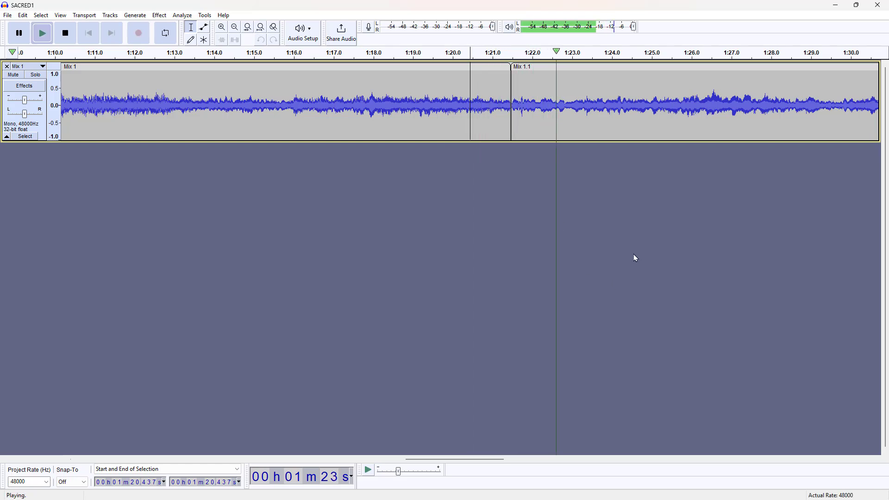
left_click(65, 33)
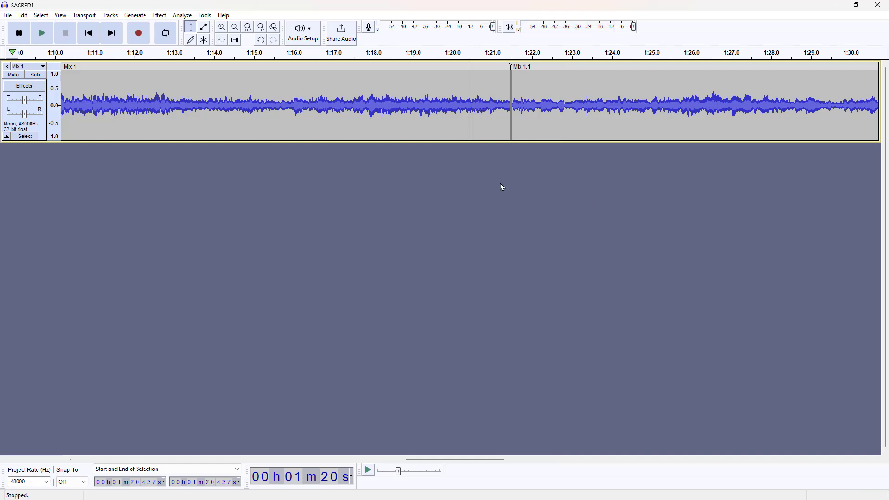
left_click(408, 102)
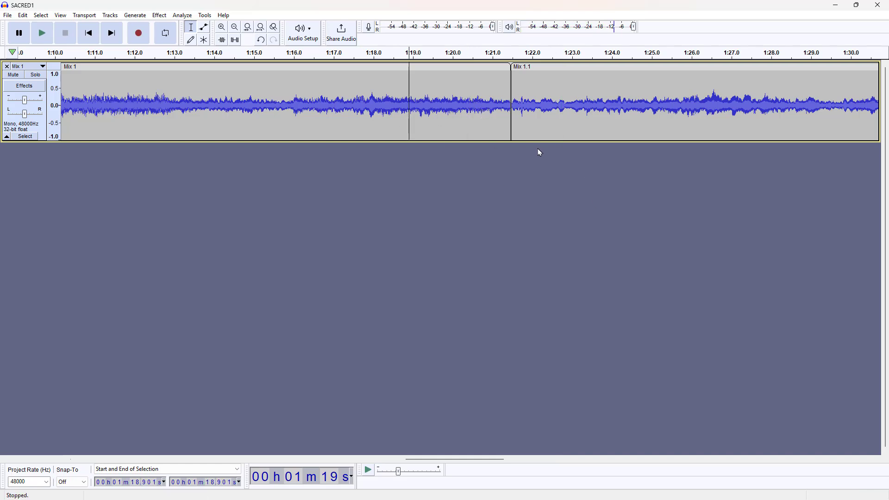
left_click(42, 32)
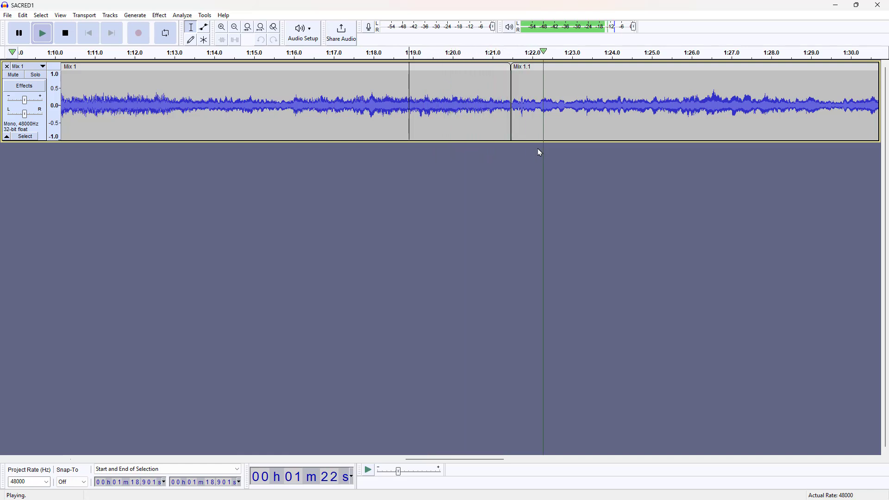
left_click(65, 33)
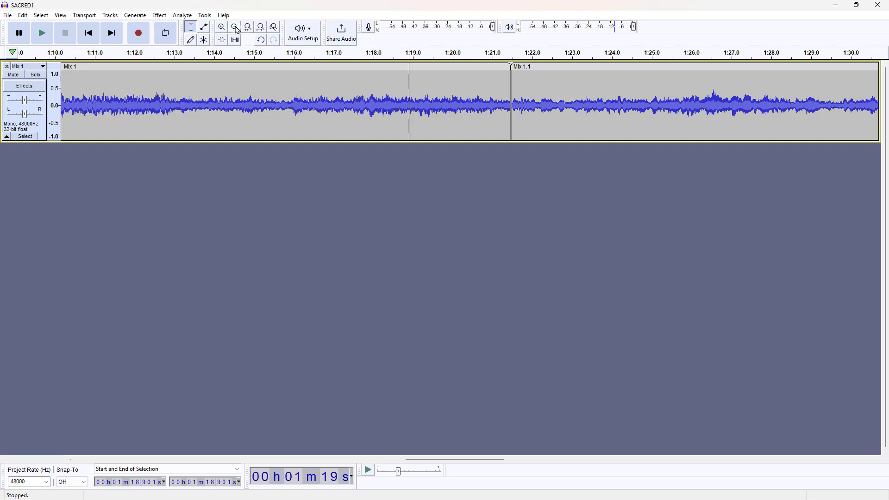
left_click(260, 27)
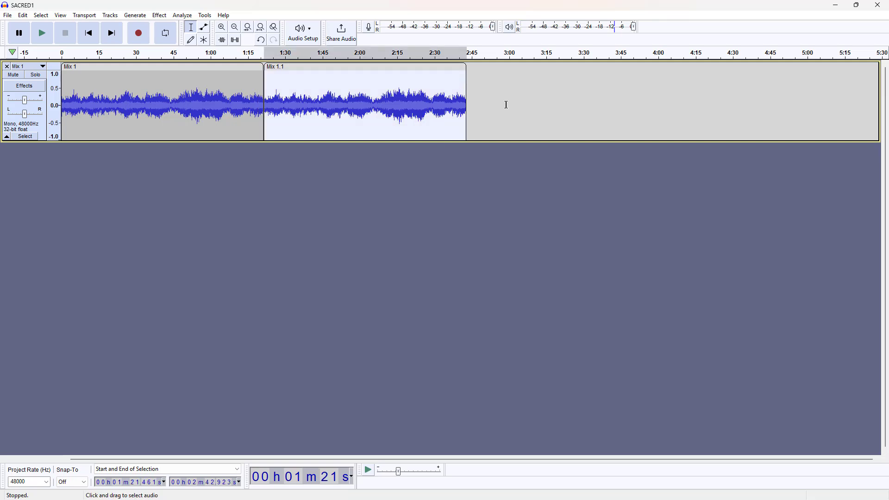
Undo the paste, duplicate the recording onto track two at 1:15, and trim the excess
key("Delete")
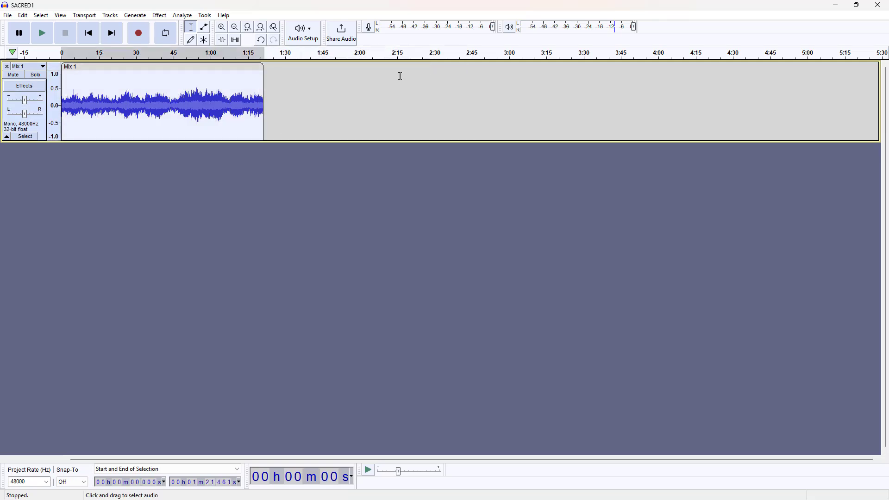
left_click(221, 193)
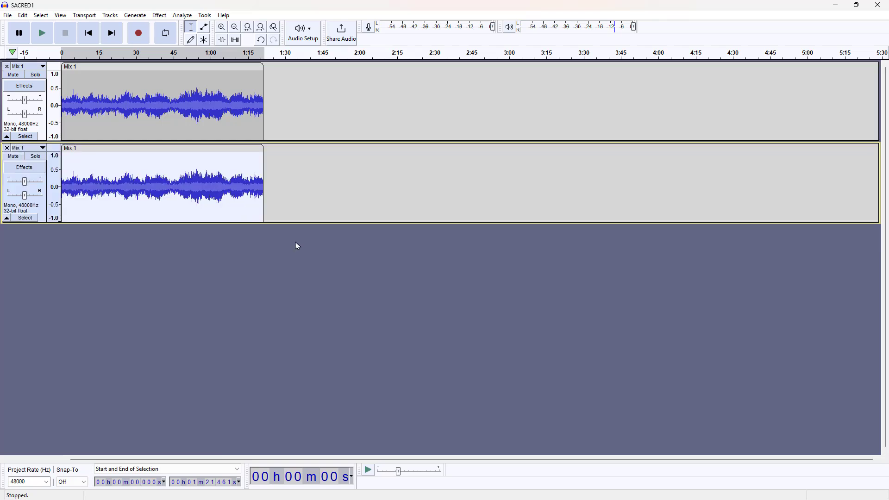
mouse_move(240, 151)
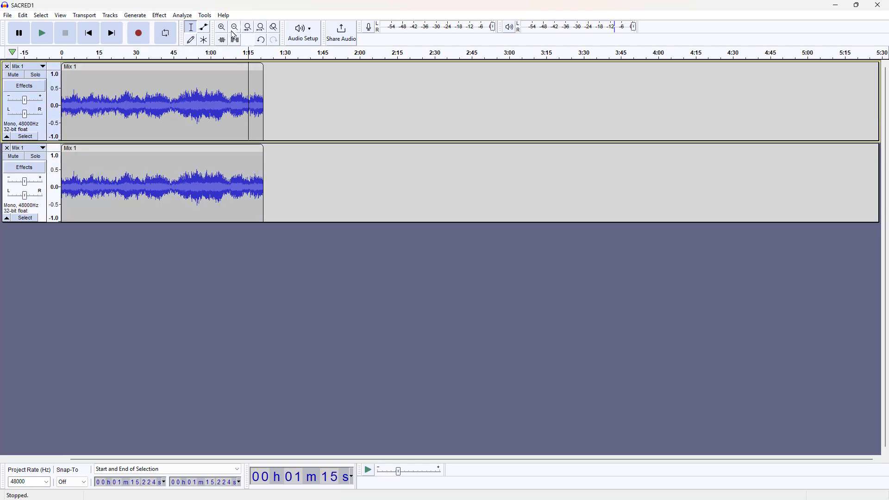
left_click(233, 27)
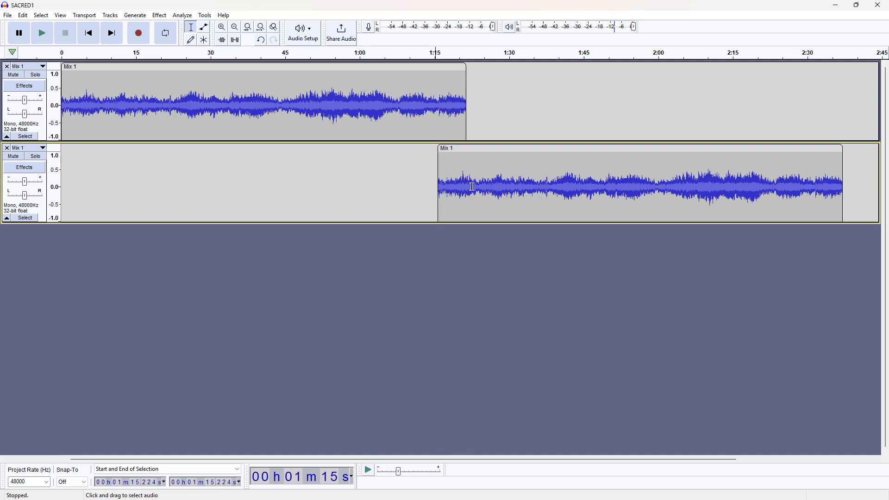
mouse_move(827, 180)
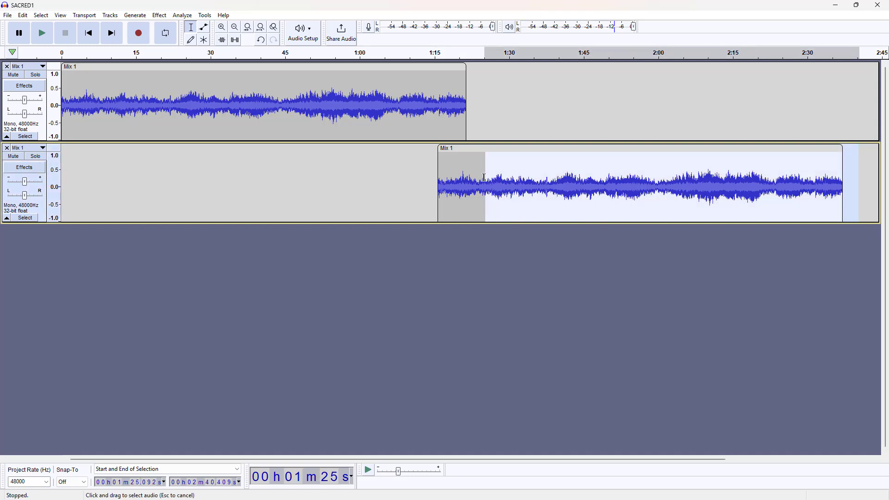
left_click(472, 121)
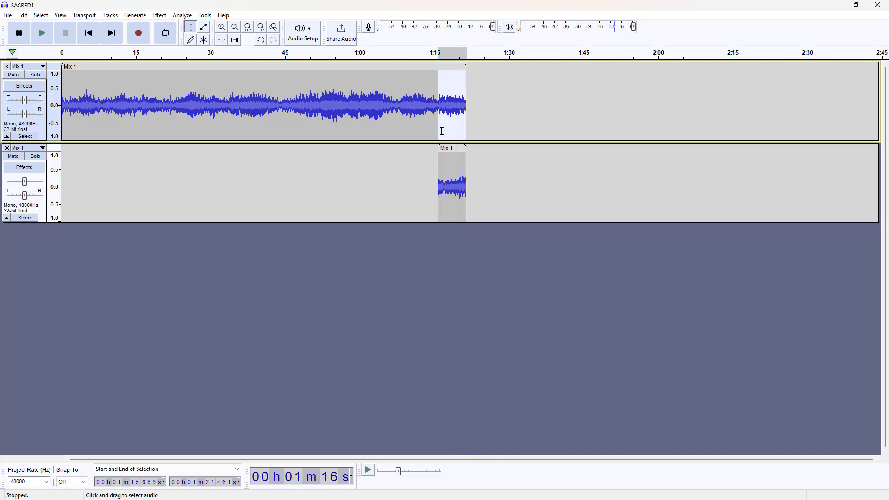
Fade out the first track's final six seconds and fade in the overlapping snippet
left_click(159, 15)
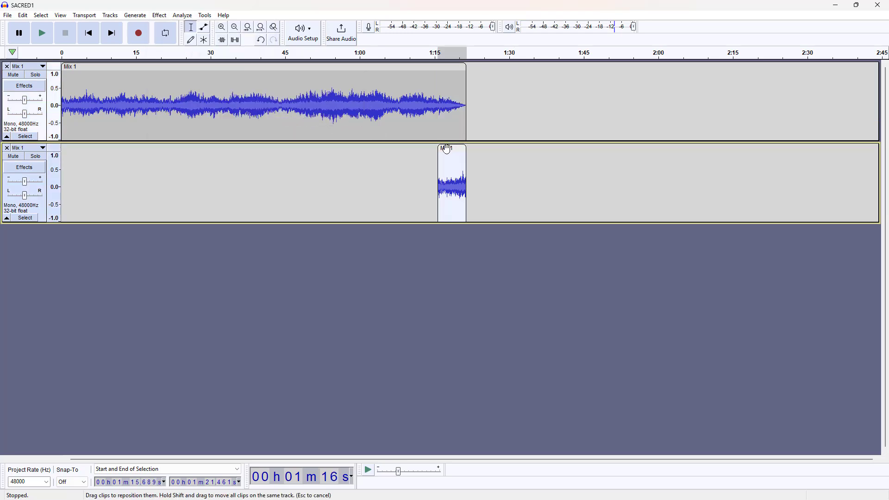
left_click(159, 15)
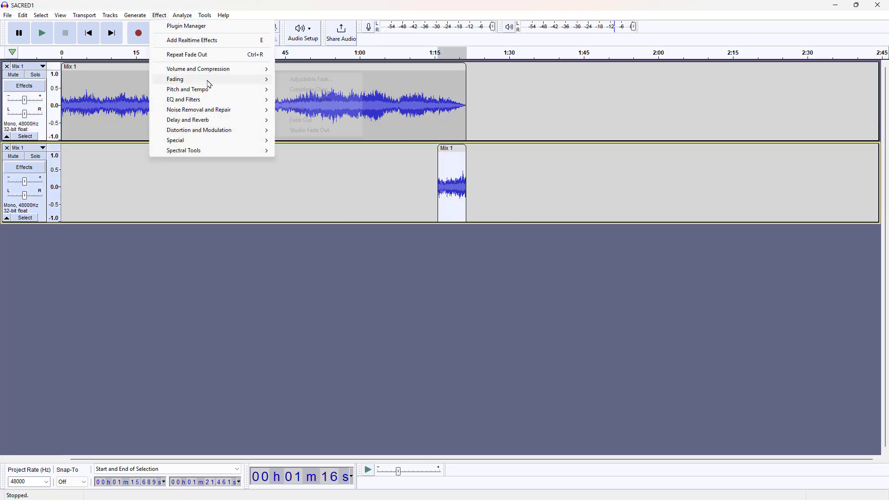
mouse_move(175, 78)
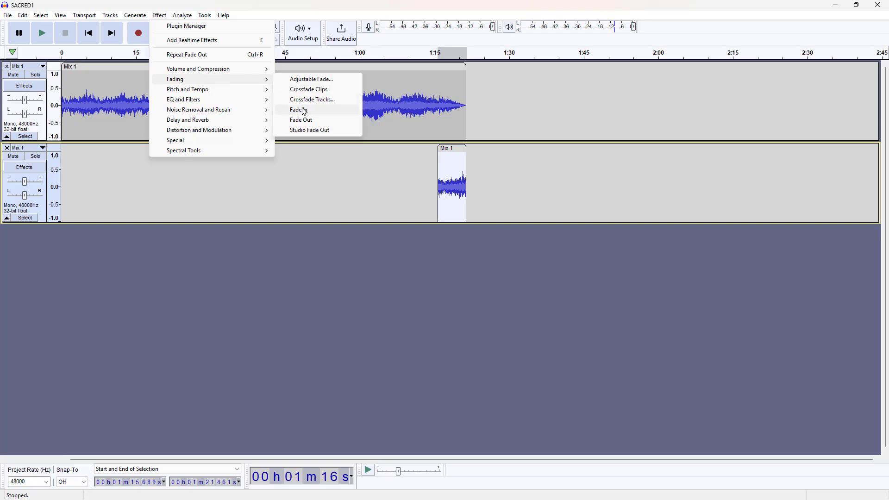
left_click(297, 110)
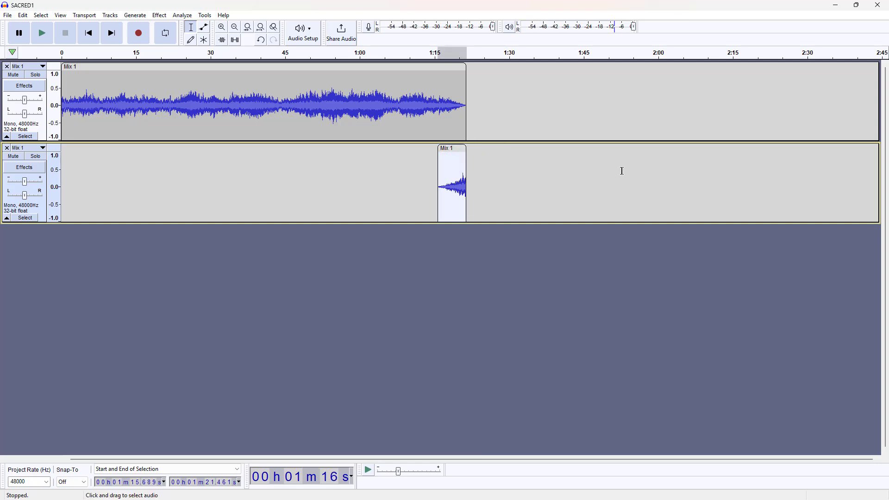
mouse_move(478, 187)
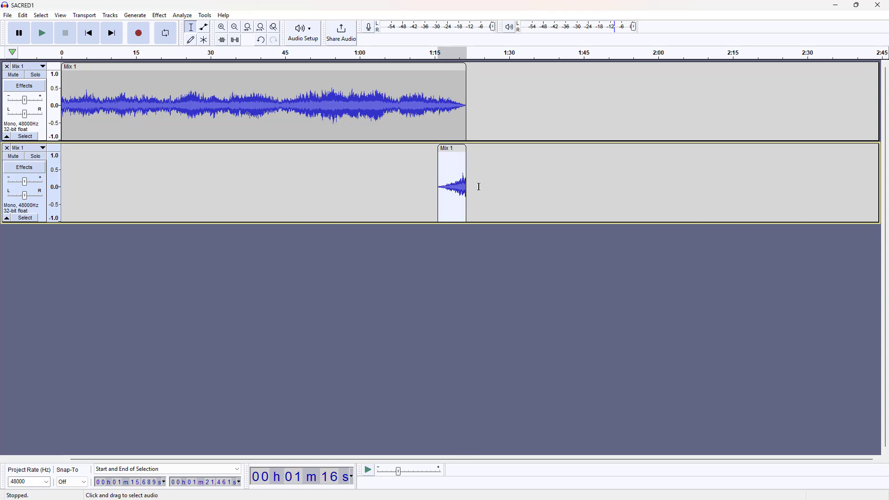
mouse_move(495, 198)
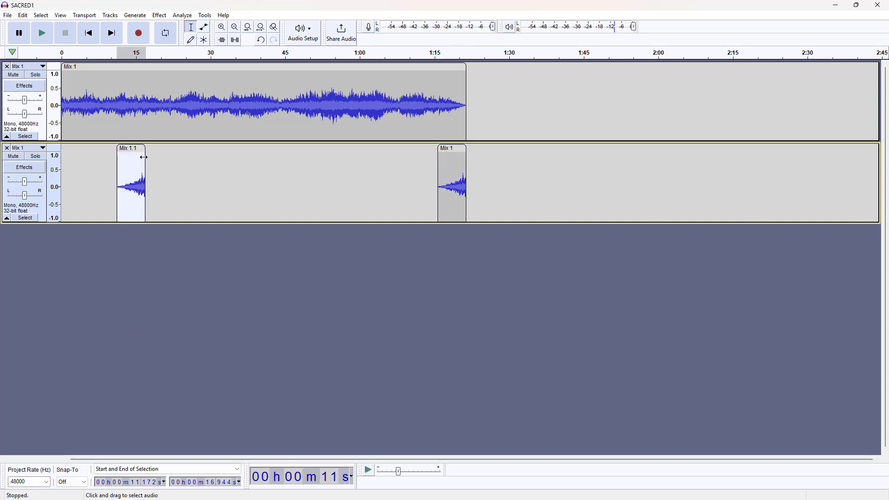
Delete the first track's opening seconds and slide the faded-in clip to the track start
left_click_drag(130, 182, 82, 181)
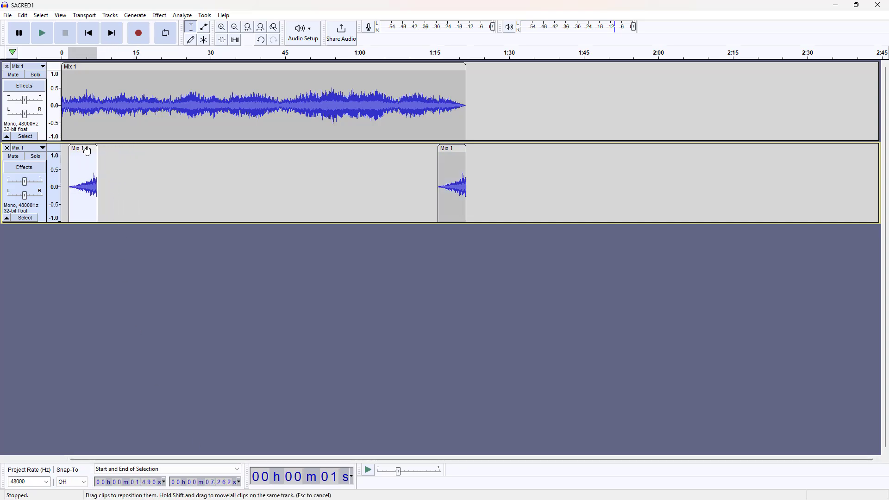
left_click_drag(84, 185, 65, 184)
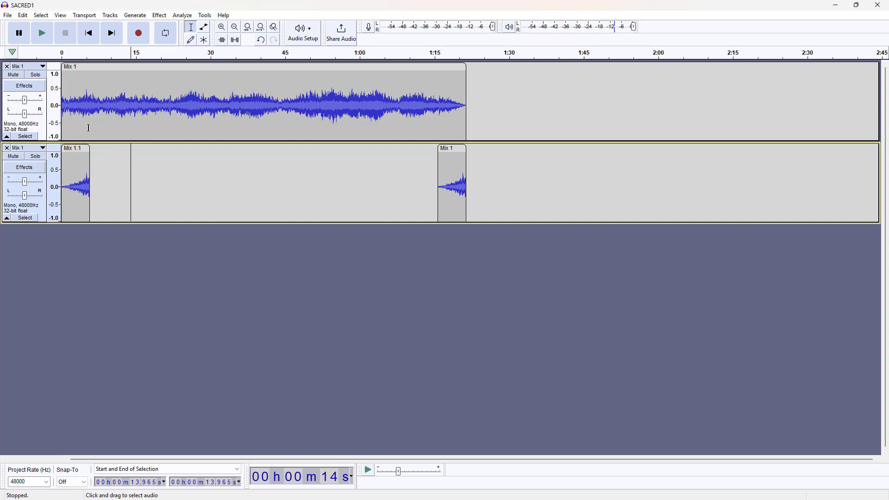
left_click(89, 105)
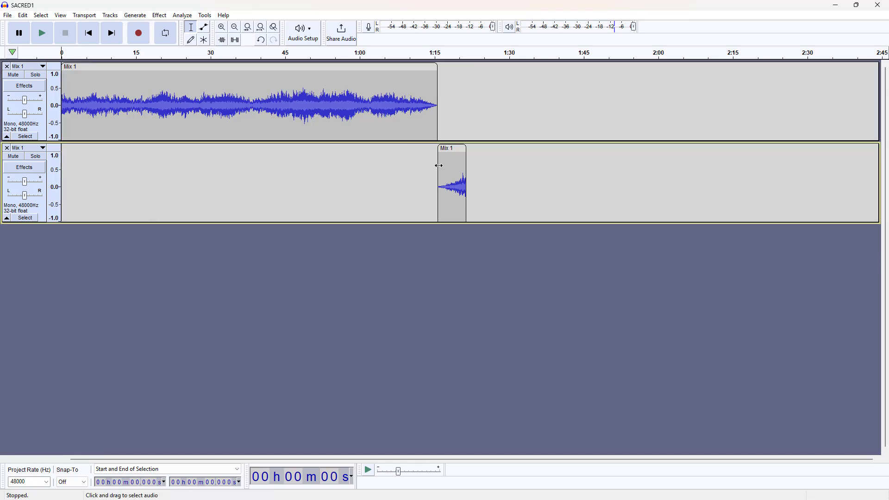
mouse_move(452, 149)
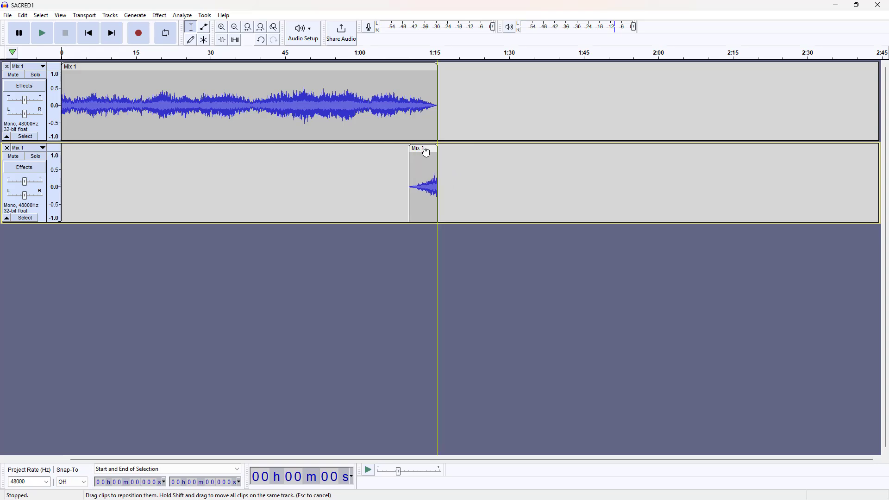
mouse_move(326, 161)
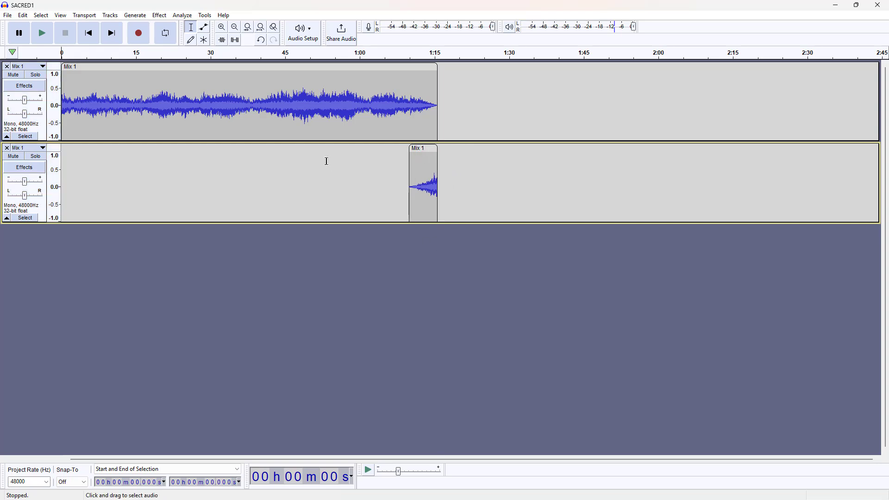
mouse_move(199, 174)
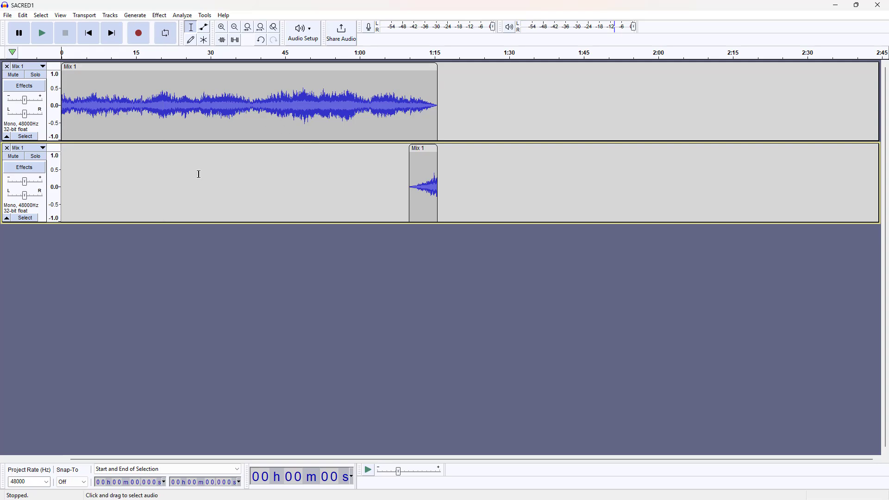
Select both tracks and Mix and Render them into the single 1:15 track 'Mix 2'
left_click(109, 15)
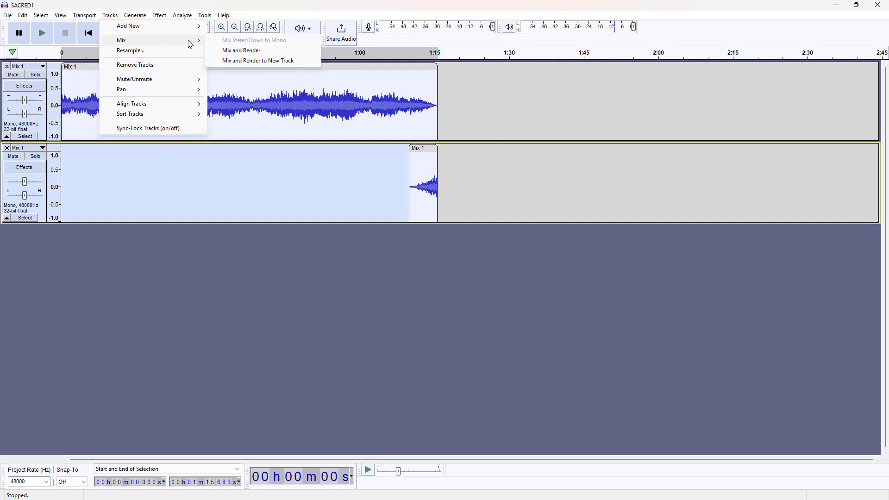
left_click(258, 61)
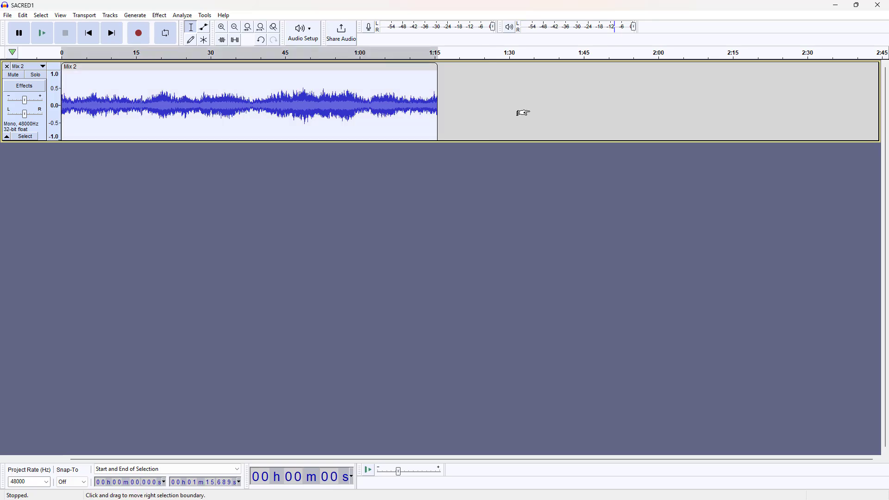
mouse_move(504, 102)
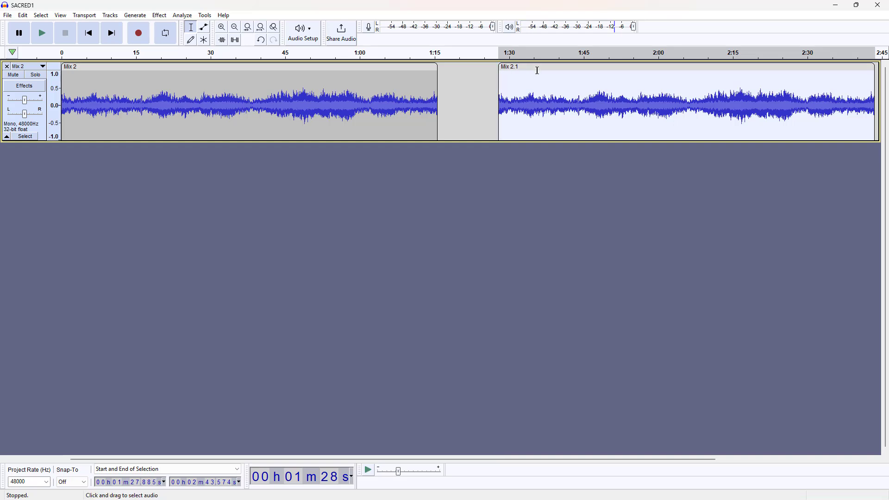
mouse_move(475, 202)
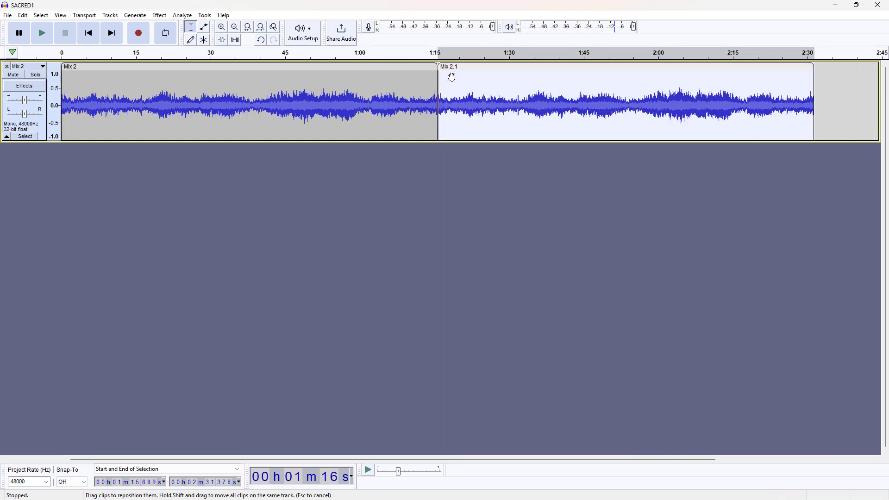
Zoom in on the 1:15 join between Mix 2 and Mix 2.1 and play across it twice
left_click(371, 147)
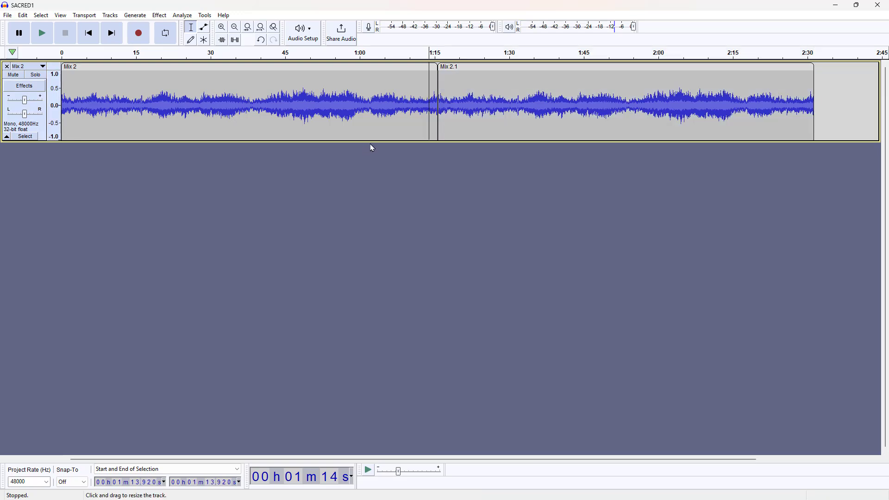
left_click(221, 26)
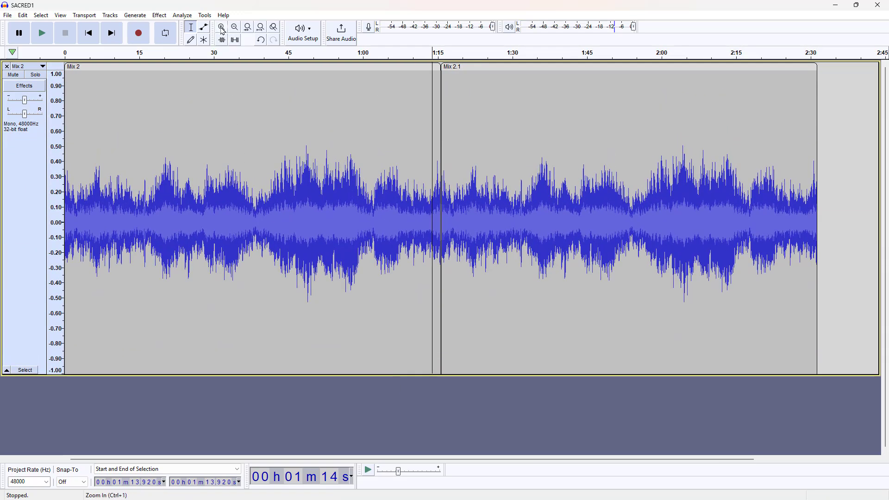
left_click(222, 26)
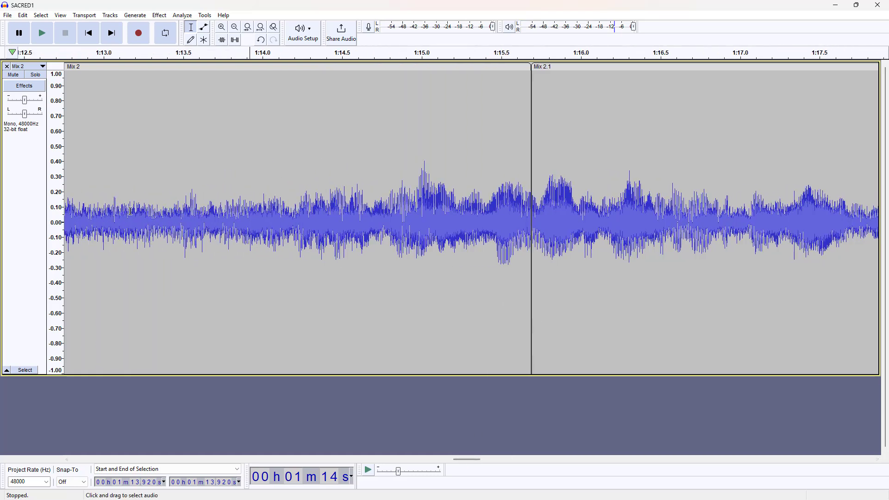
left_click(41, 33)
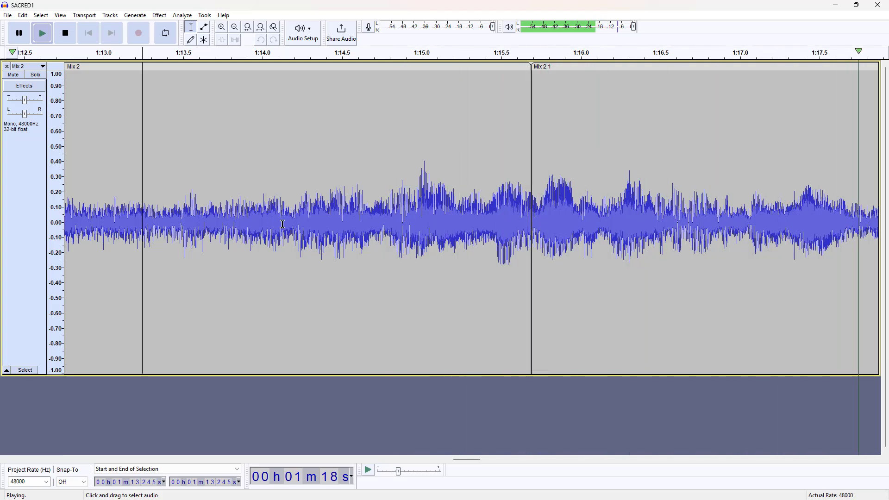
left_click(65, 33)
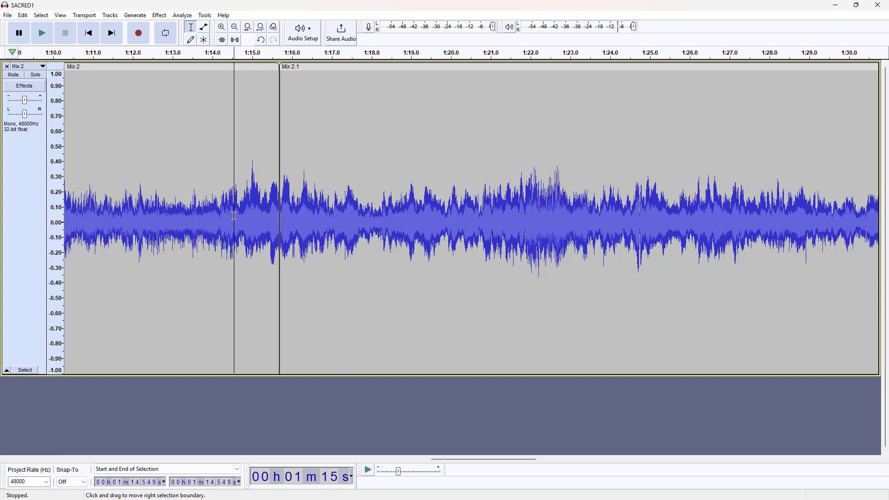
mouse_move(257, 214)
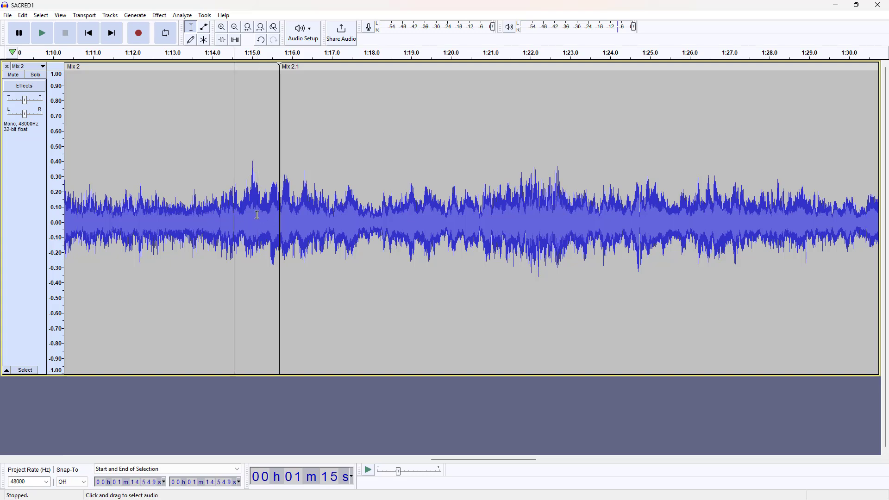
left_click(41, 33)
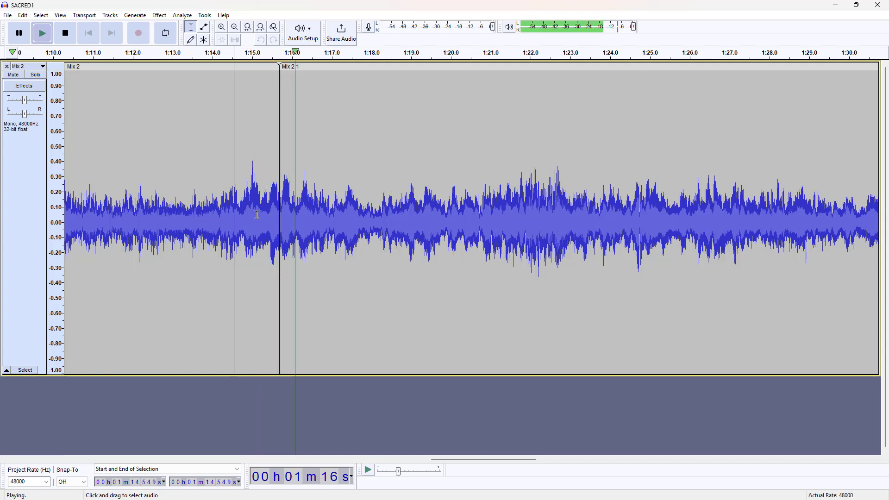
left_click(65, 32)
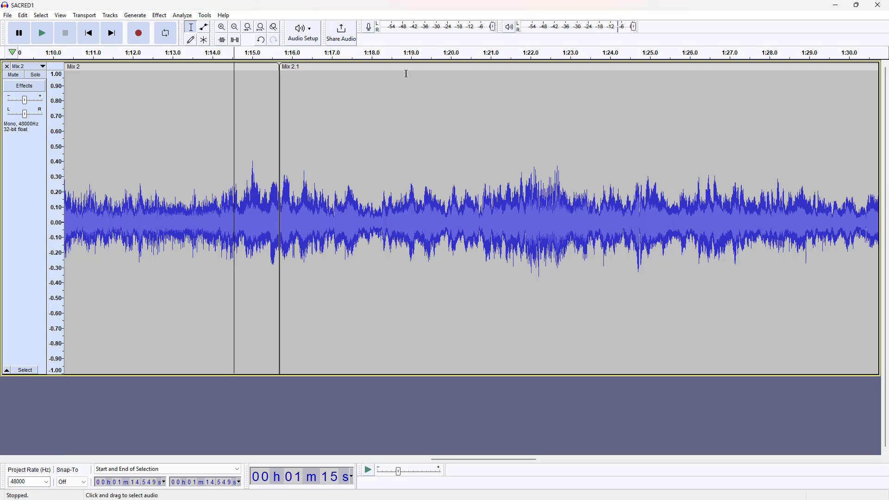
Undo the paste to remove the 'Mix 2.1' copy
left_click(234, 26)
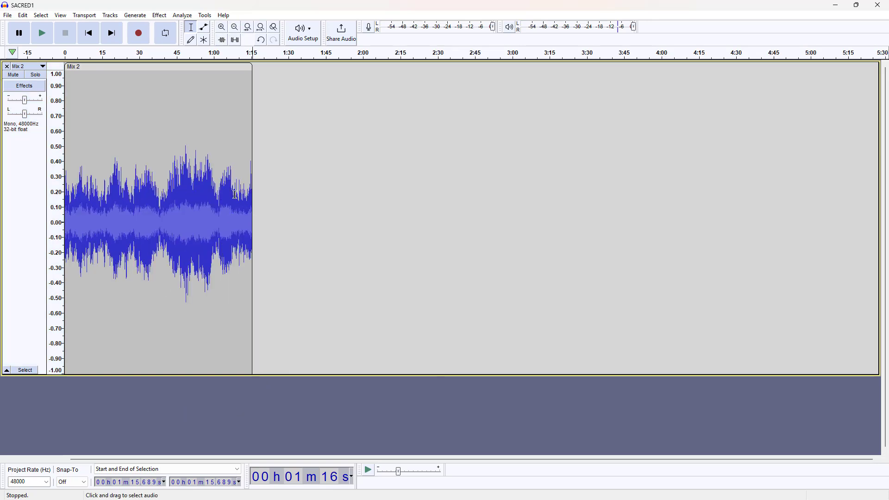
mouse_move(238, 197)
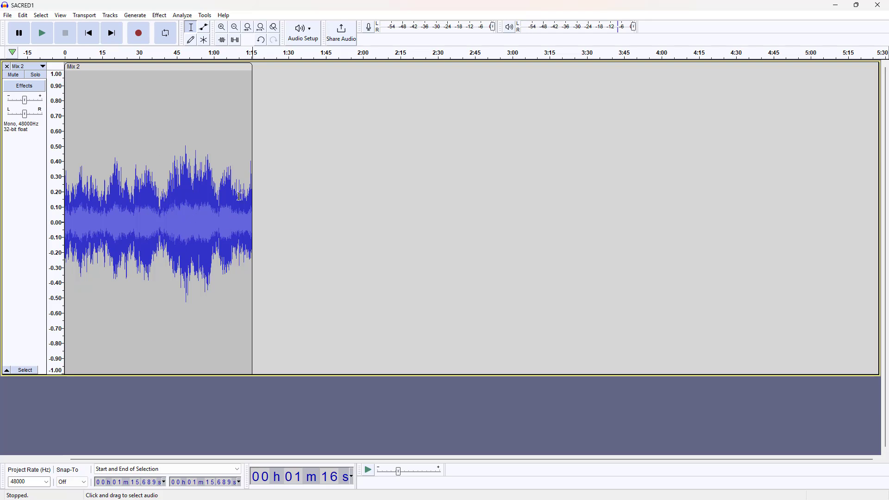
mouse_move(246, 74)
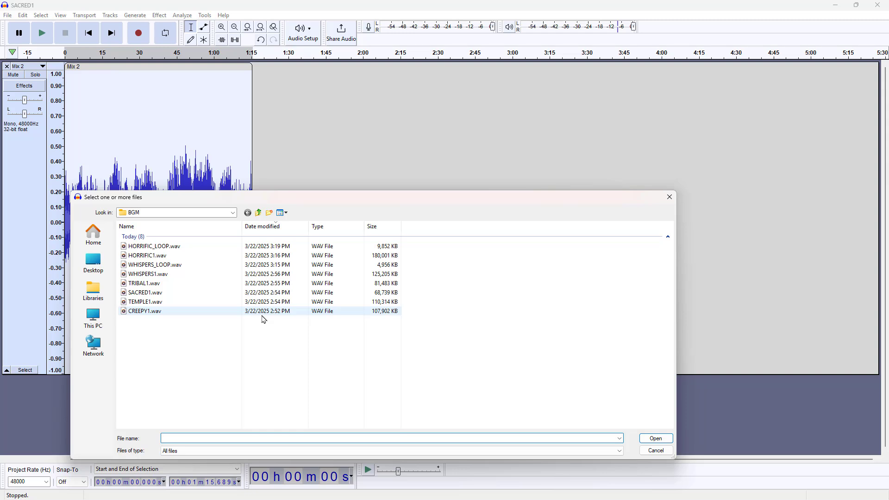
mouse_move(144, 301)
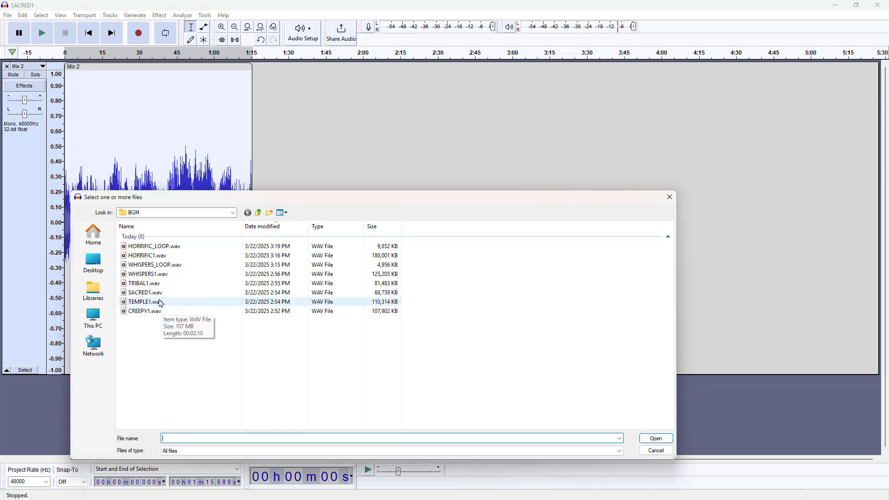
Open TRIBAL1.wav from the BGM folder and cancel the Save Project prompt
left_click(655, 450)
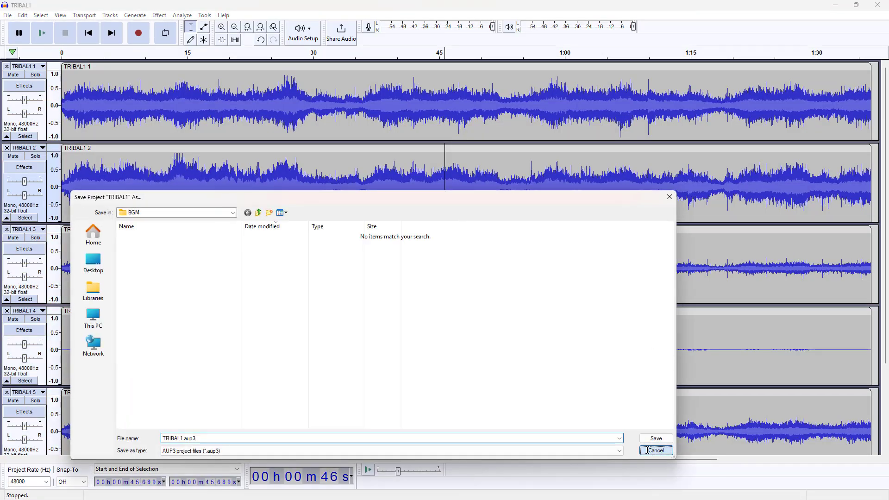
left_click(656, 450)
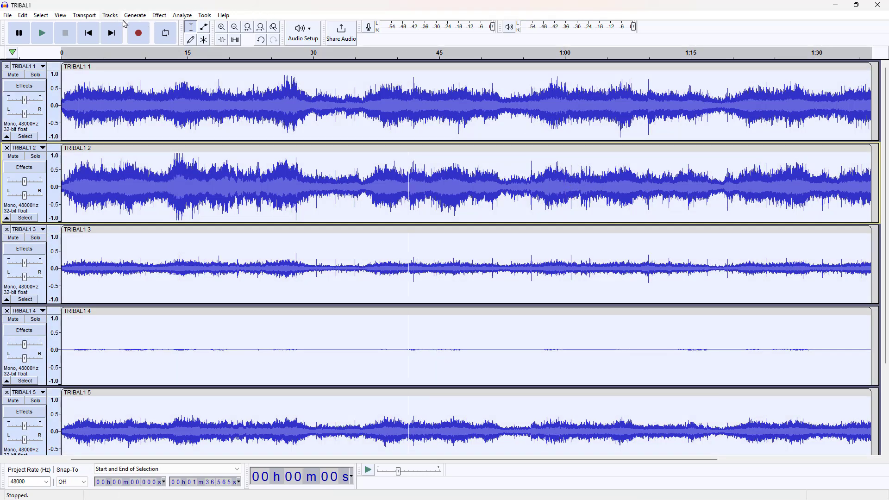
Apply Amplify to all five TRIBAL1 stems to make them much quieter
left_click(159, 15)
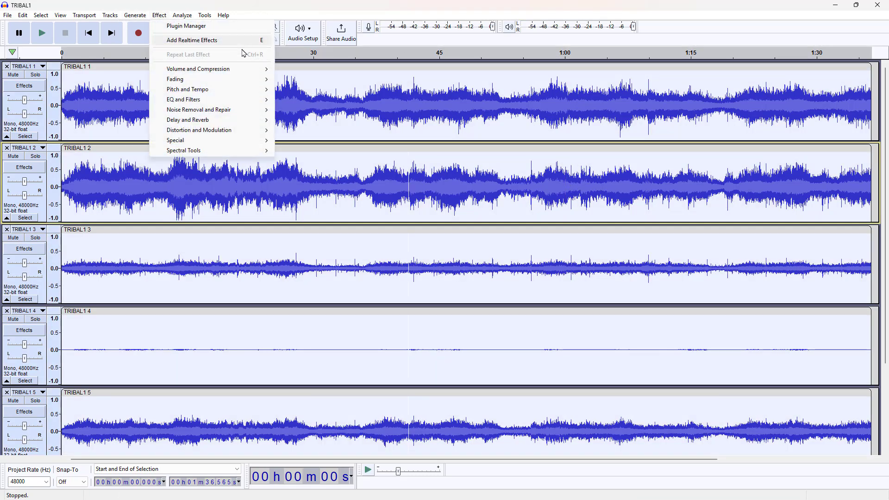
left_click(197, 69)
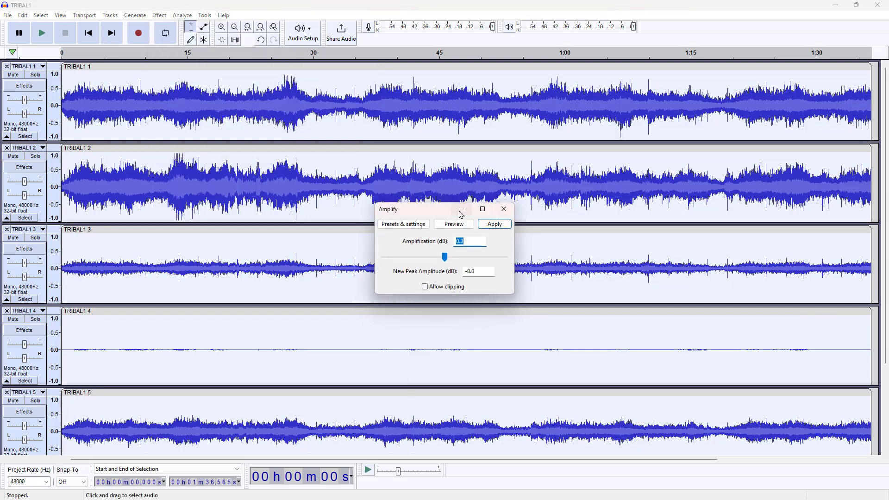
left_click(493, 223)
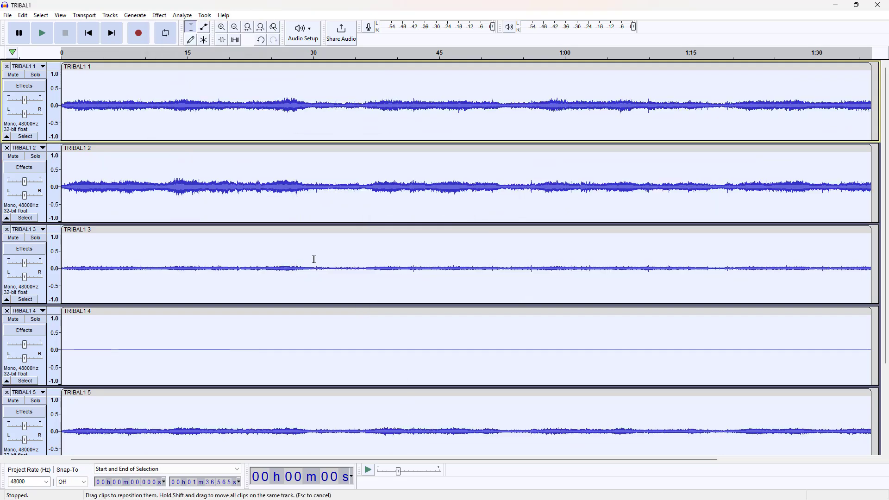
left_click(109, 15)
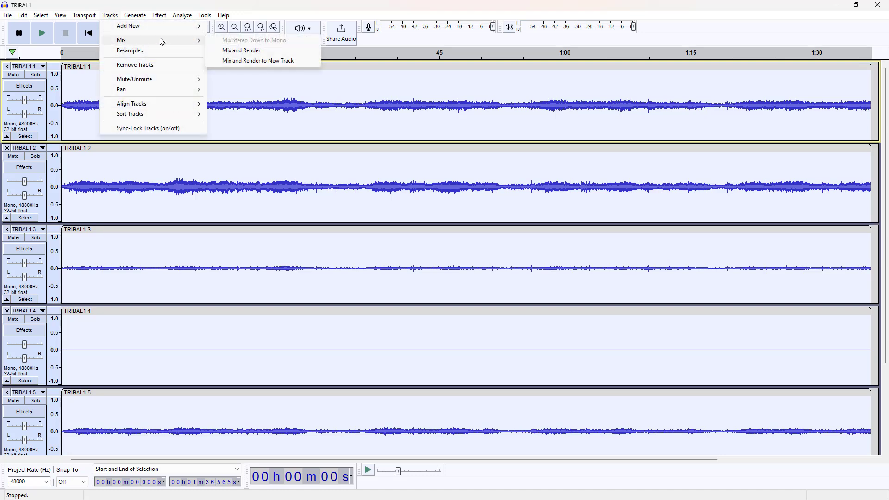
Mix and render the five TRIBAL1 stems into 'Mix 1', then play it briefly from about 10 s
left_click(241, 50)
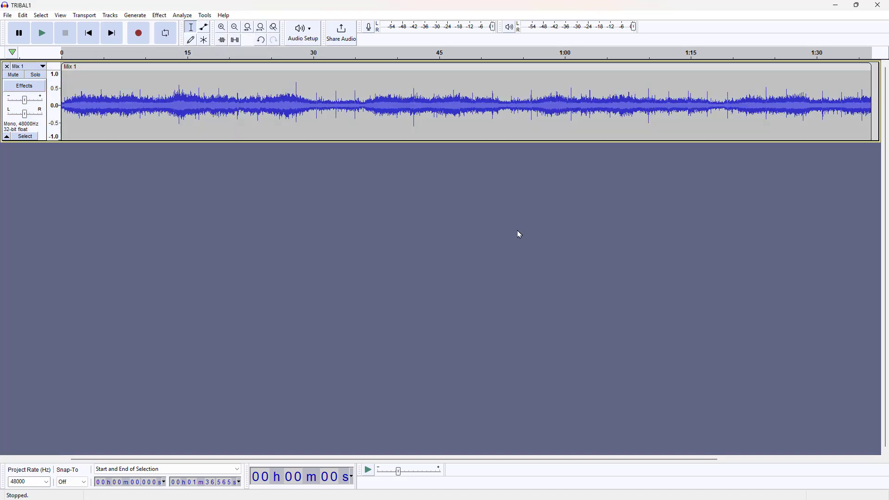
left_click(142, 105)
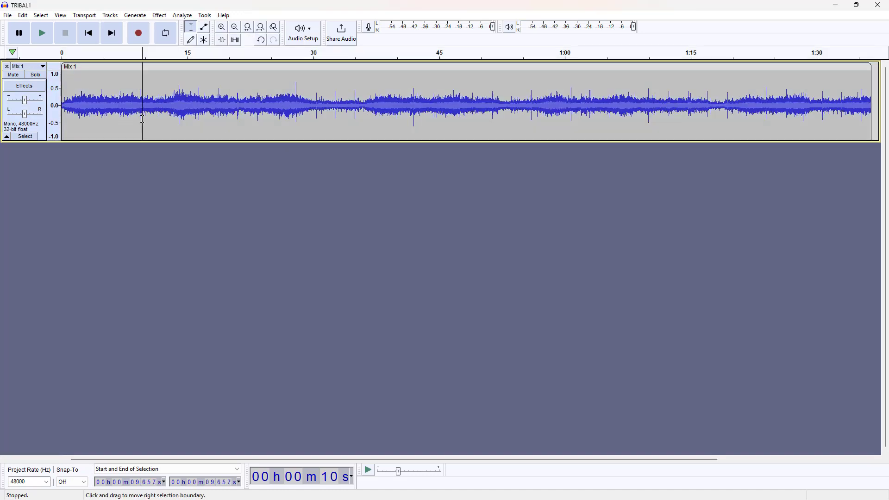
left_click(41, 33)
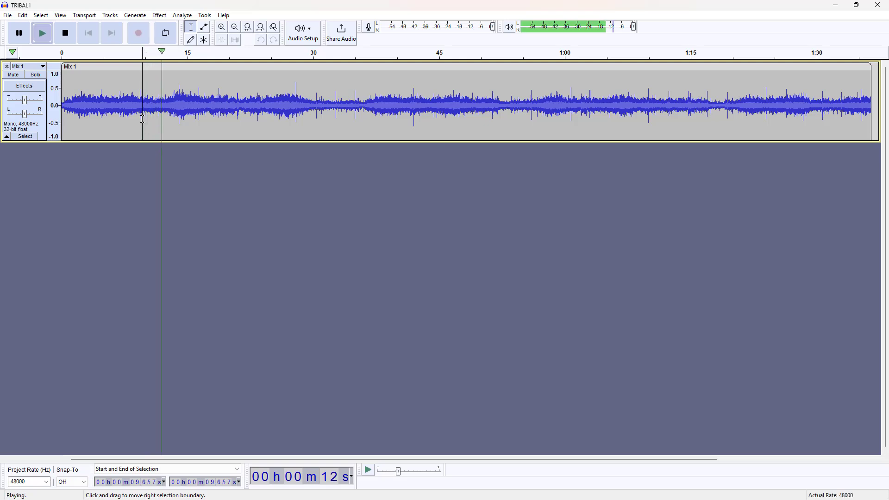
left_click(65, 32)
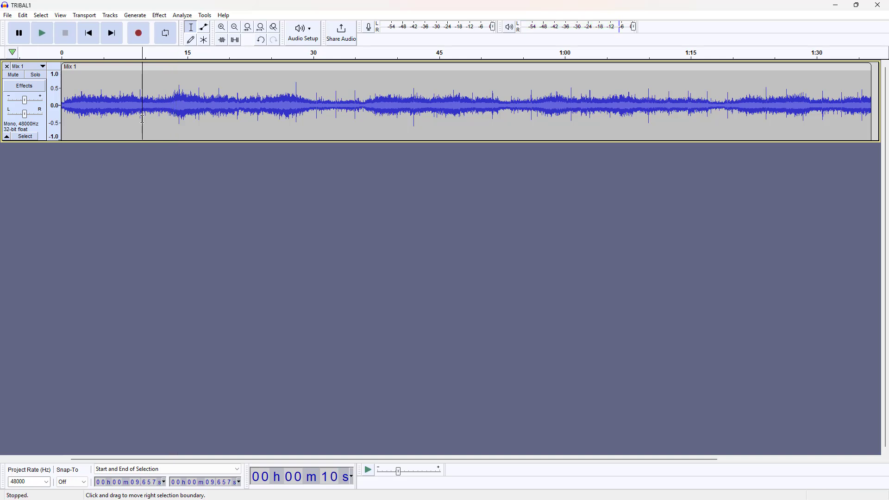
mouse_move(195, 168)
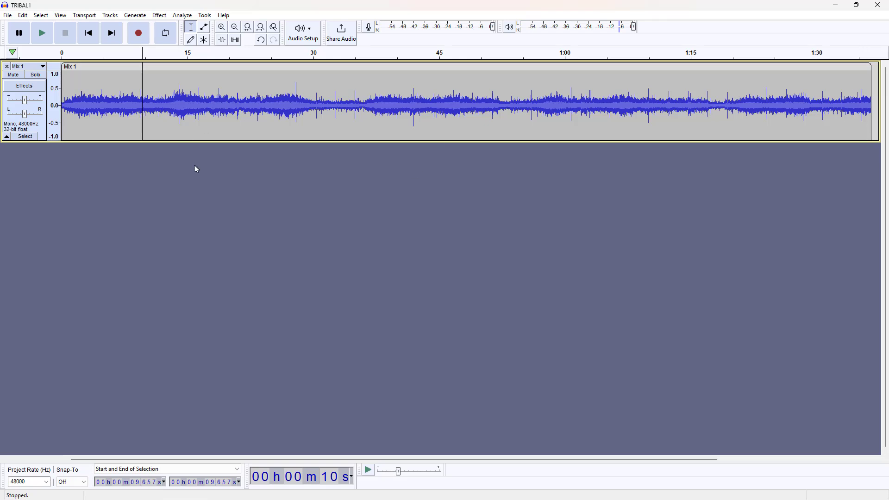
mouse_move(156, 66)
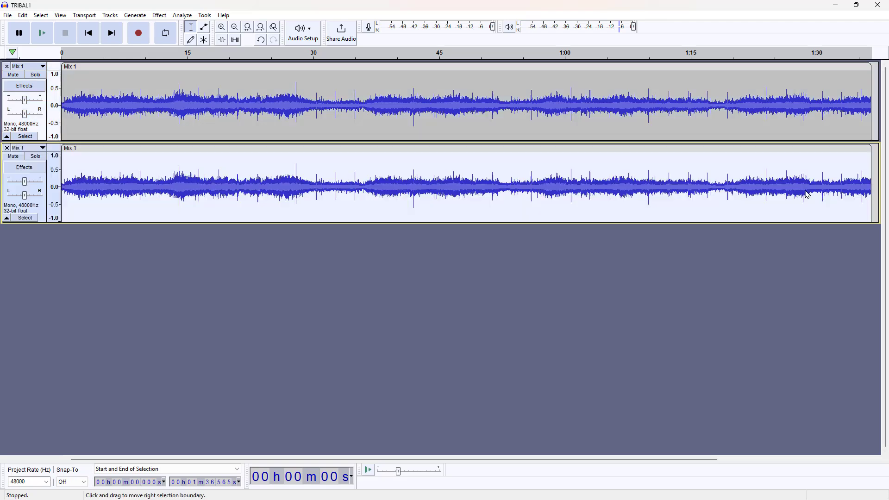
Shift the duplicated Mix 1 copy to start around 1:29 and zoom in on the overlap
left_click(234, 27)
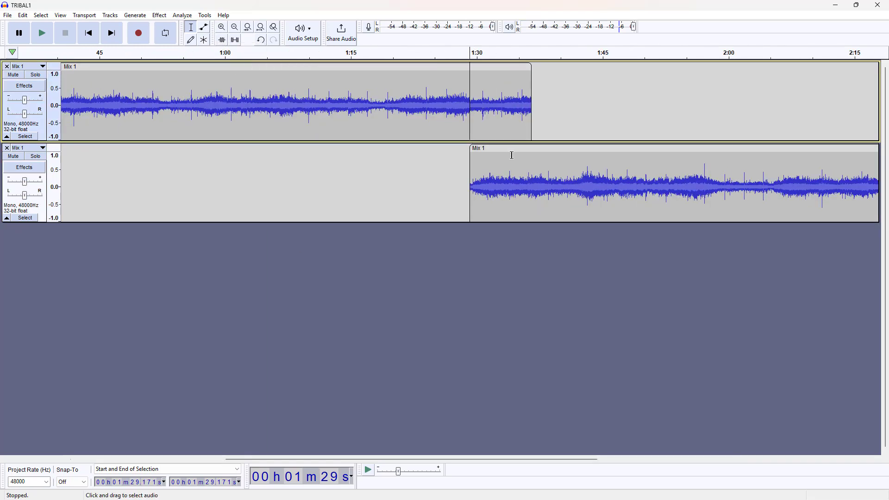
mouse_move(503, 148)
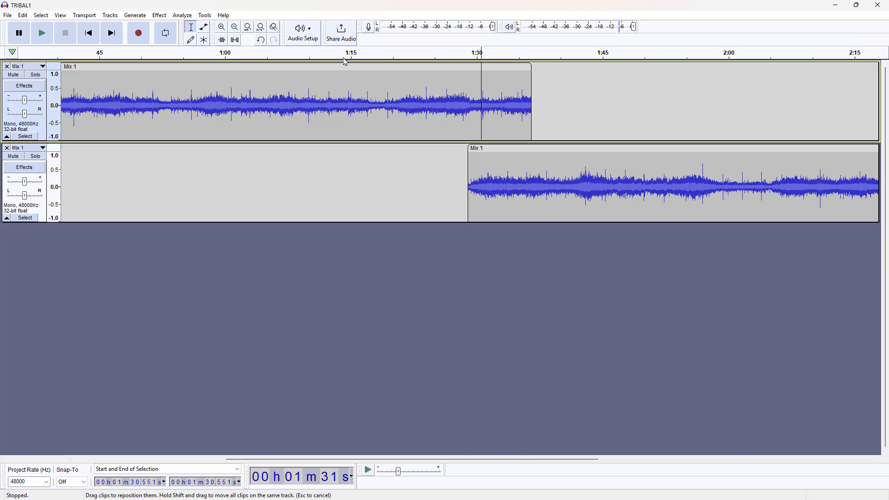
left_click(222, 27)
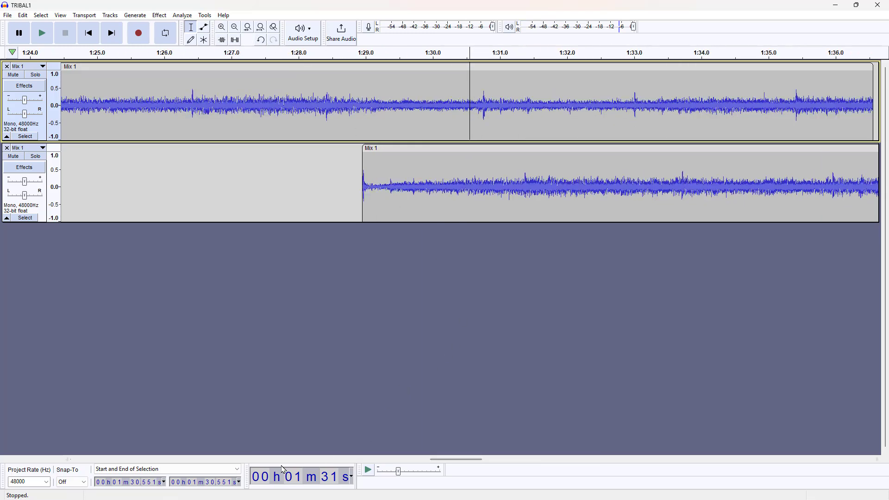
scroll("right", 3)
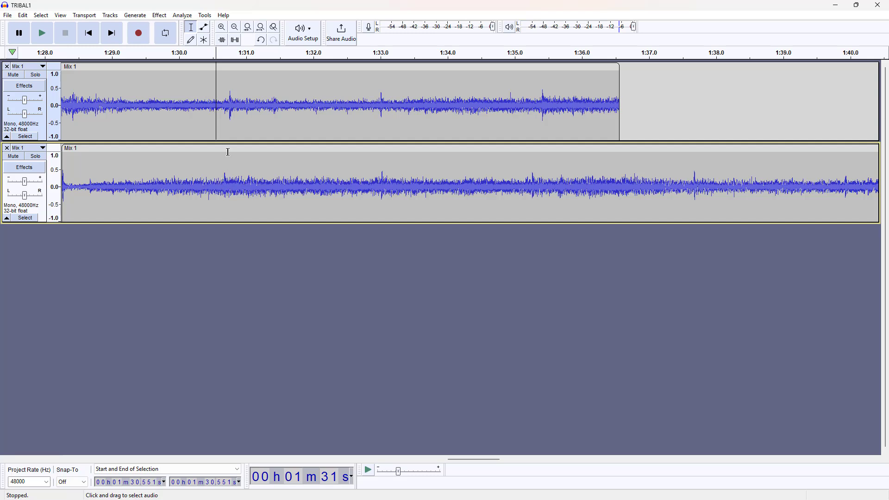
mouse_move(384, 184)
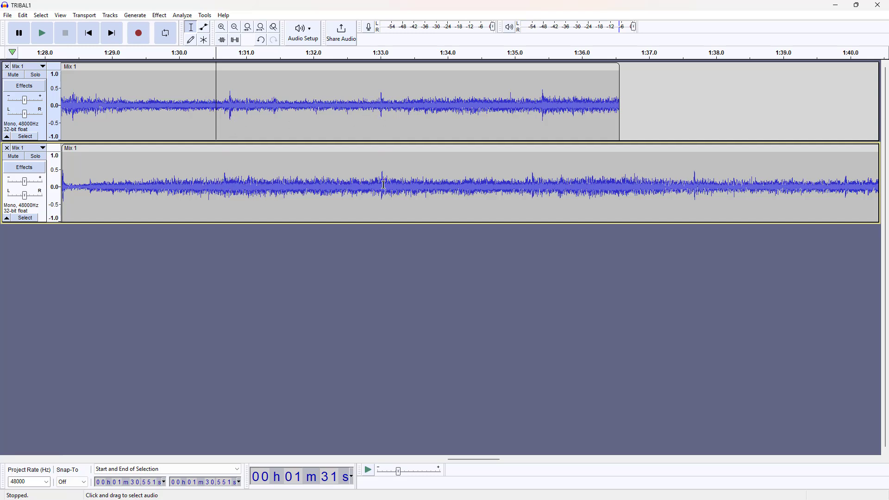
mouse_move(542, 135)
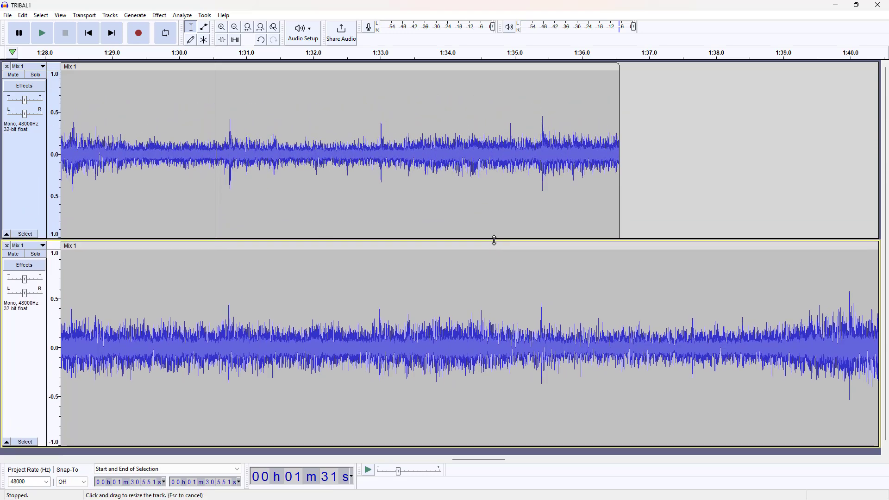
mouse_move(232, 197)
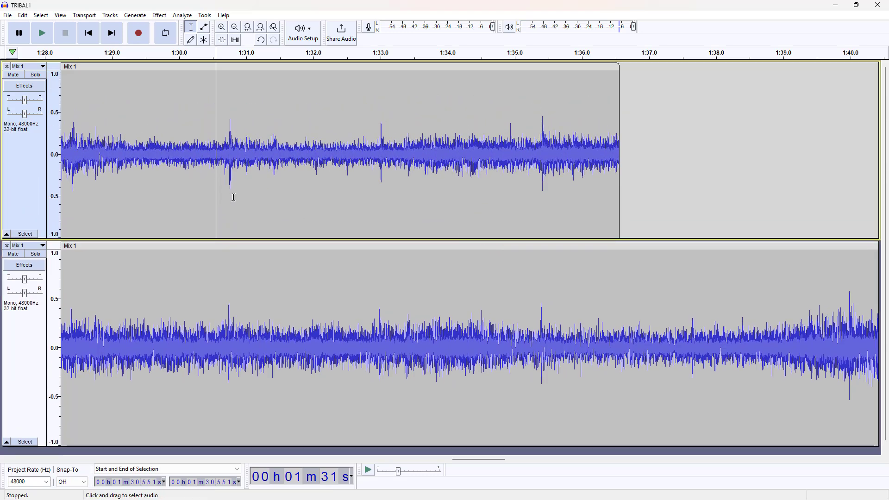
mouse_move(680, 244)
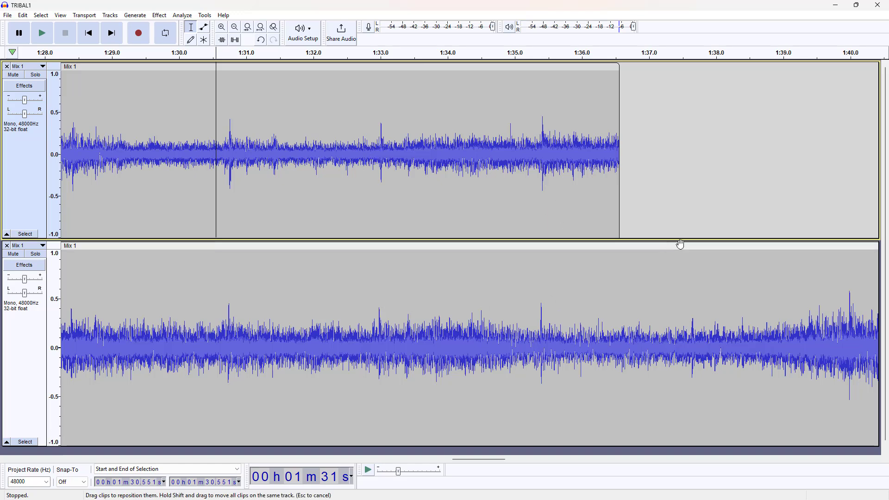
left_click(234, 27)
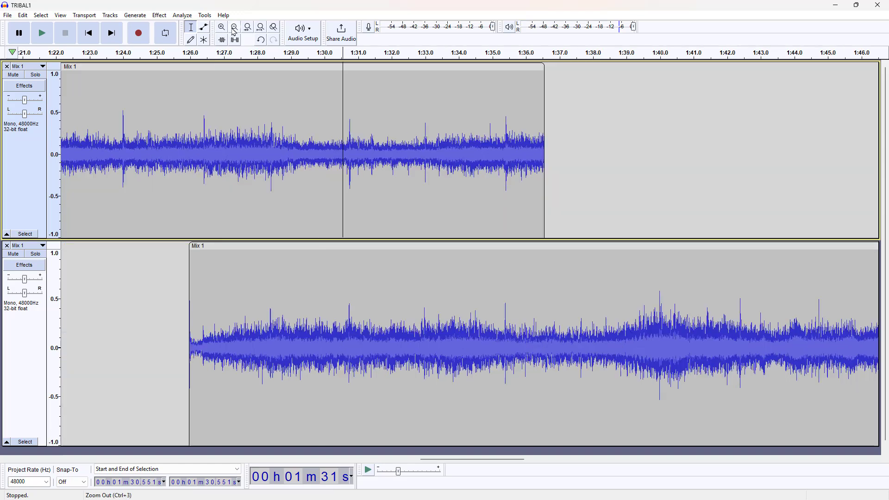
left_click(221, 27)
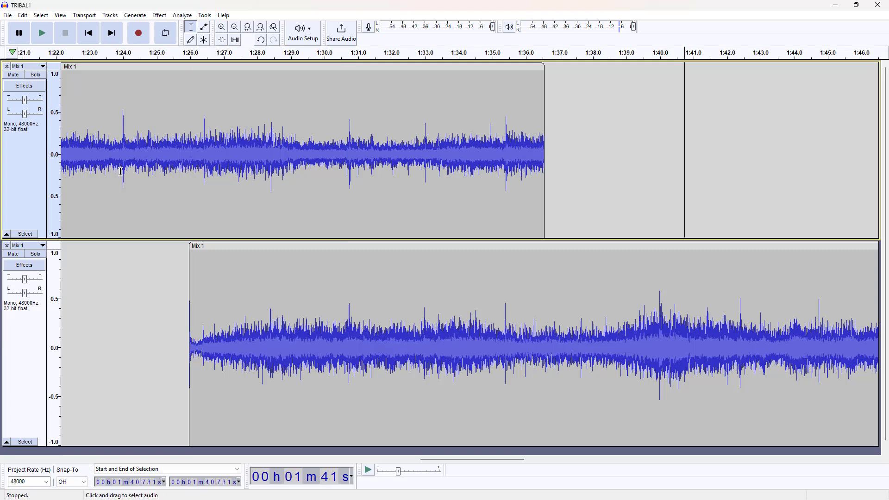
left_click(385, 162)
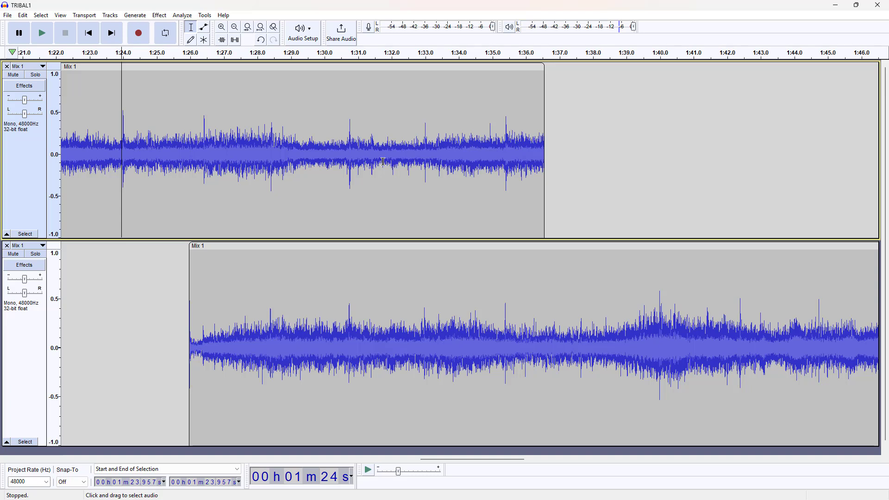
left_click(41, 33)
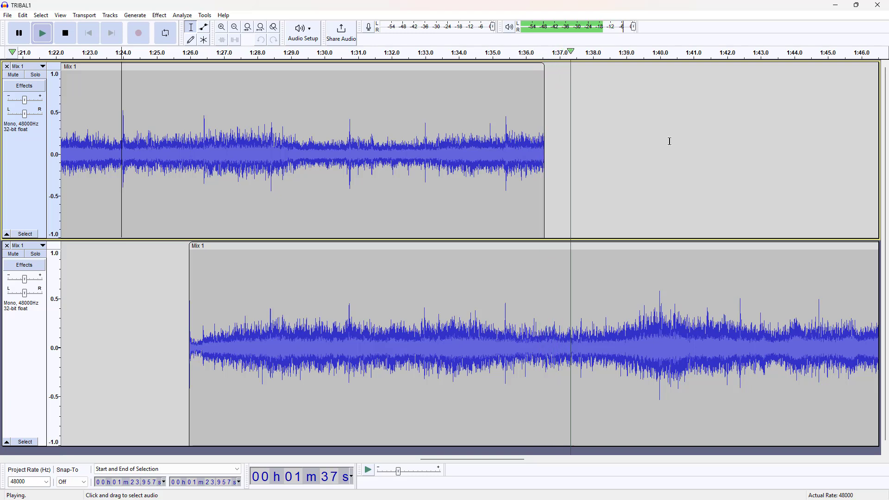
left_click(65, 32)
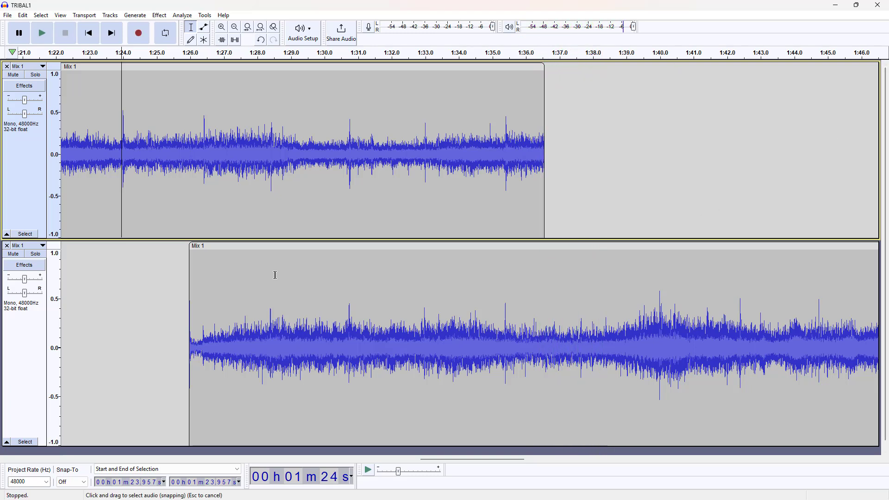
mouse_move(708, 176)
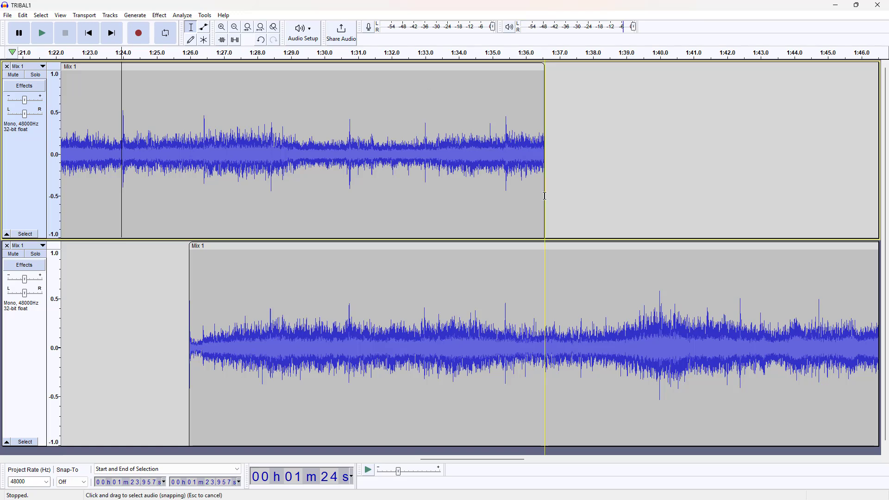
left_click(234, 27)
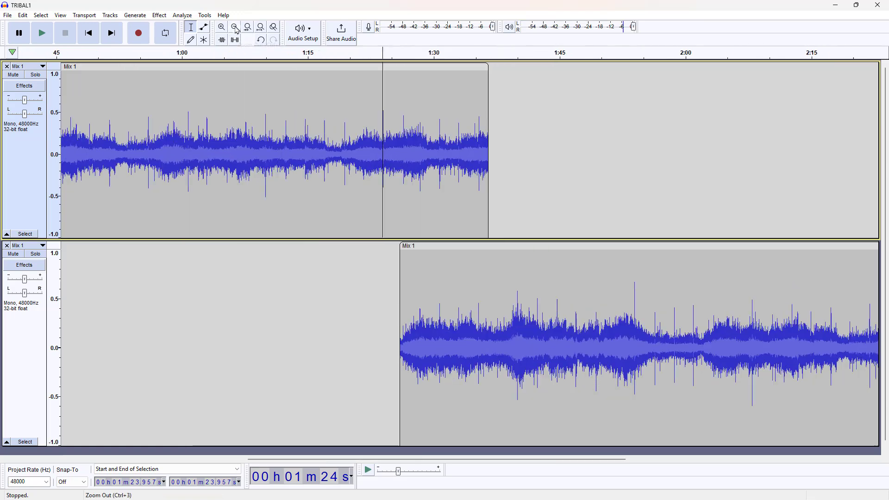
Apply Fade Out to the first clip's final seconds and Fade In to the second copy's start
left_click(234, 27)
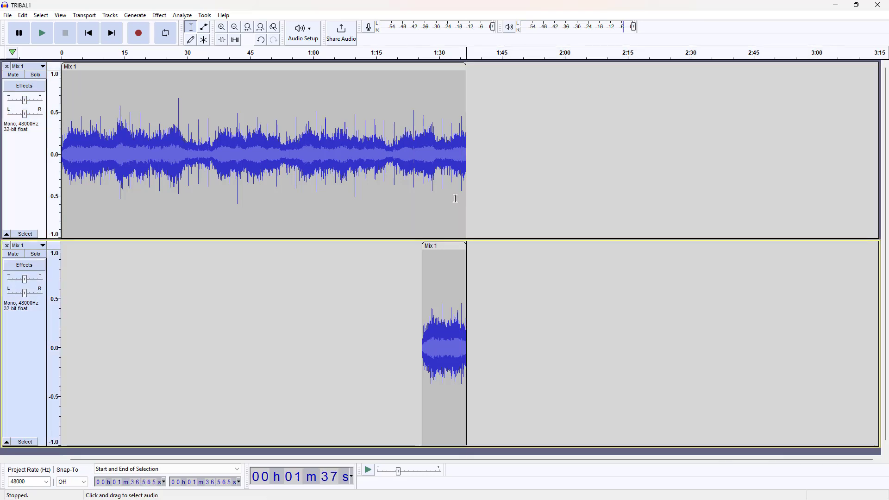
mouse_move(445, 248)
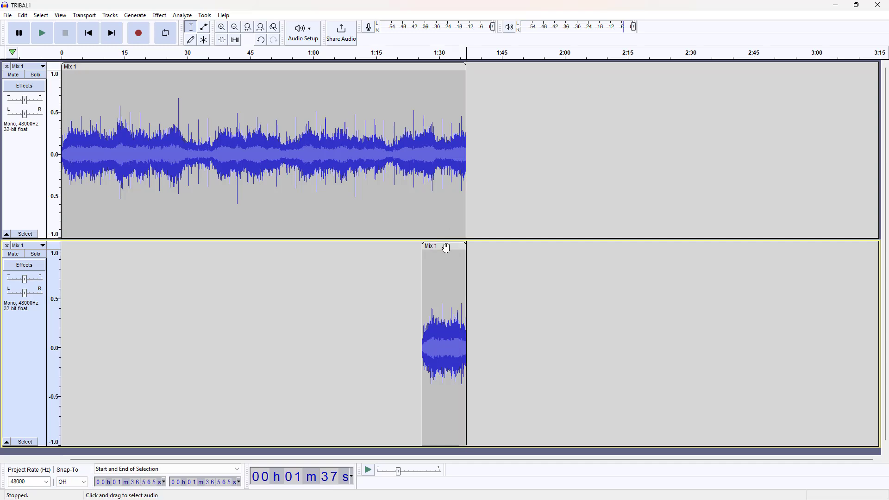
left_click(159, 15)
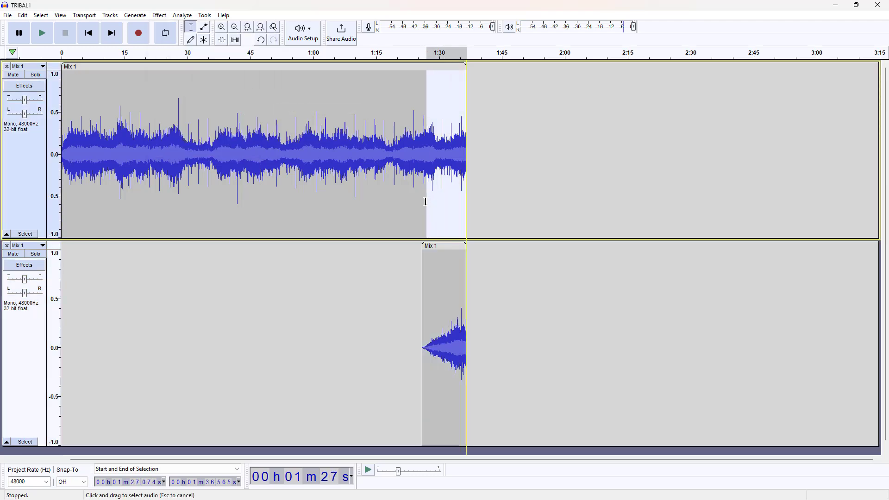
left_click(159, 15)
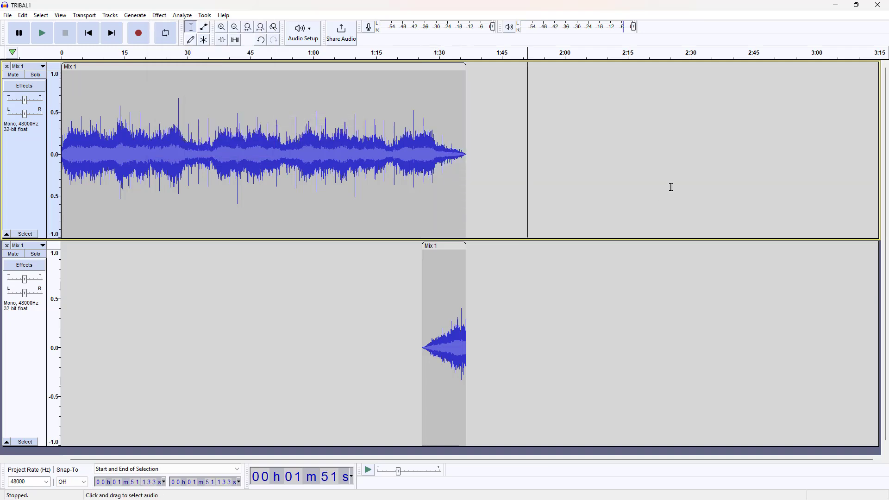
mouse_move(291, 424)
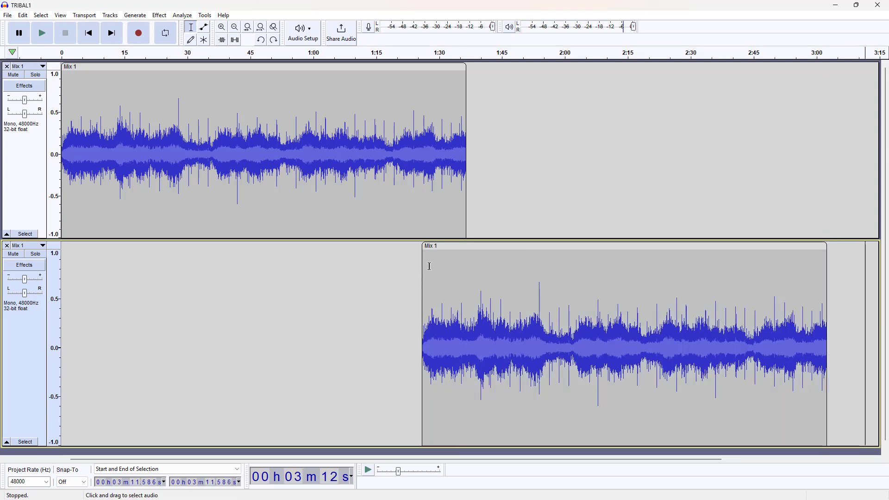
left_click(463, 217)
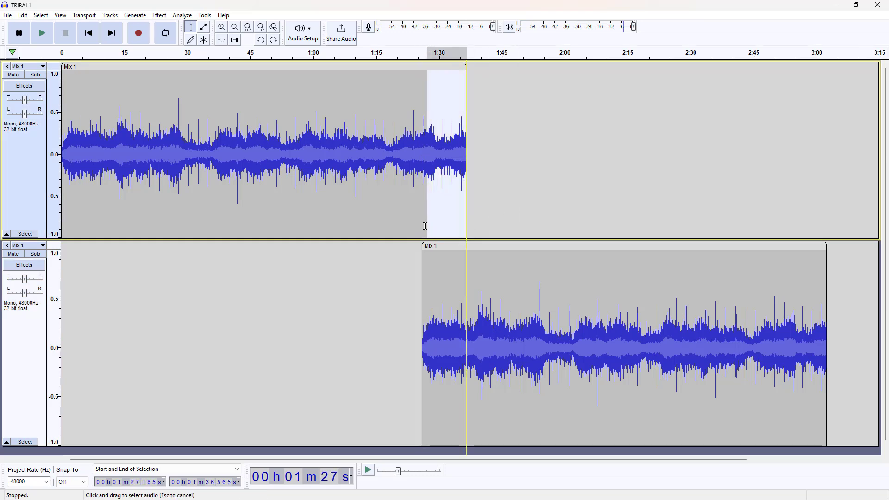
left_click(158, 15)
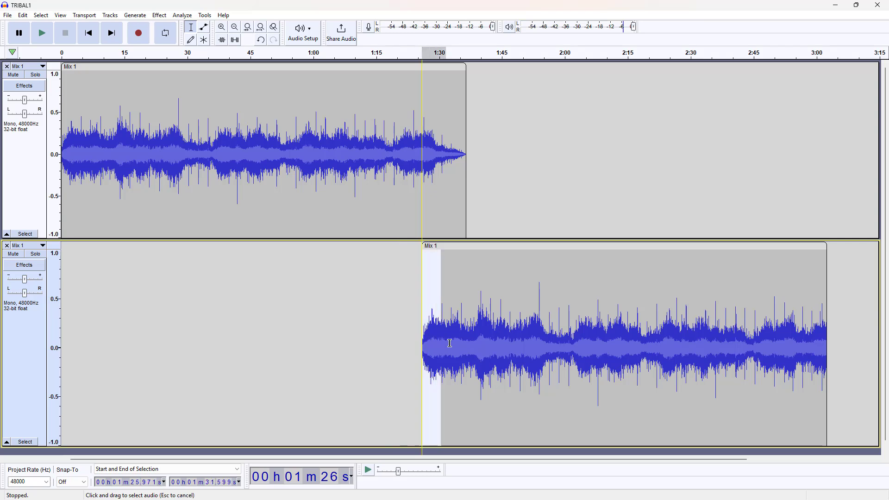
left_click(159, 15)
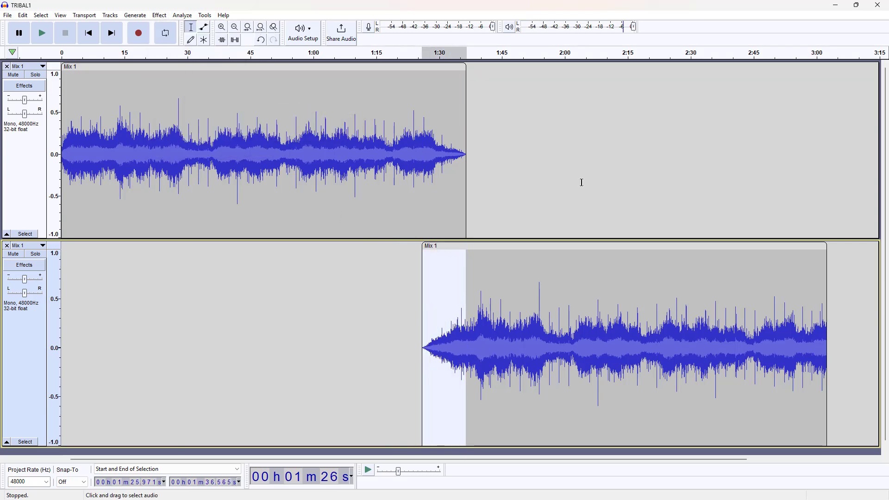
left_click(407, 153)
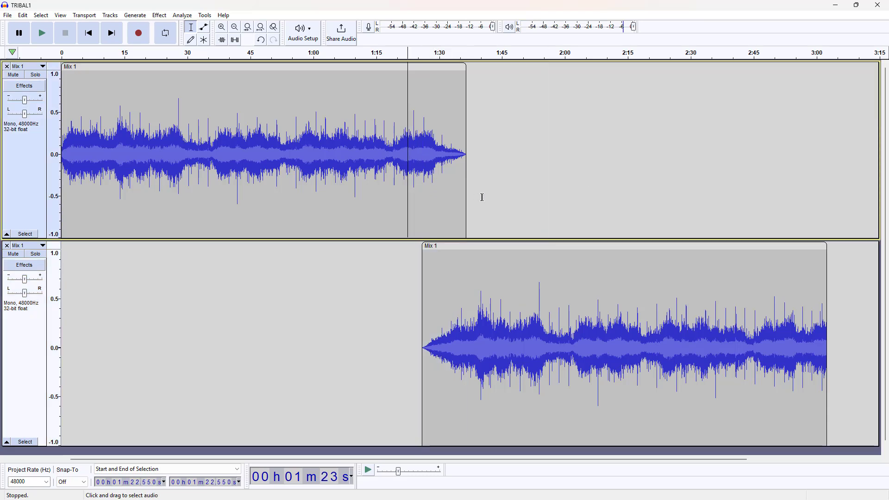
mouse_move(581, 215)
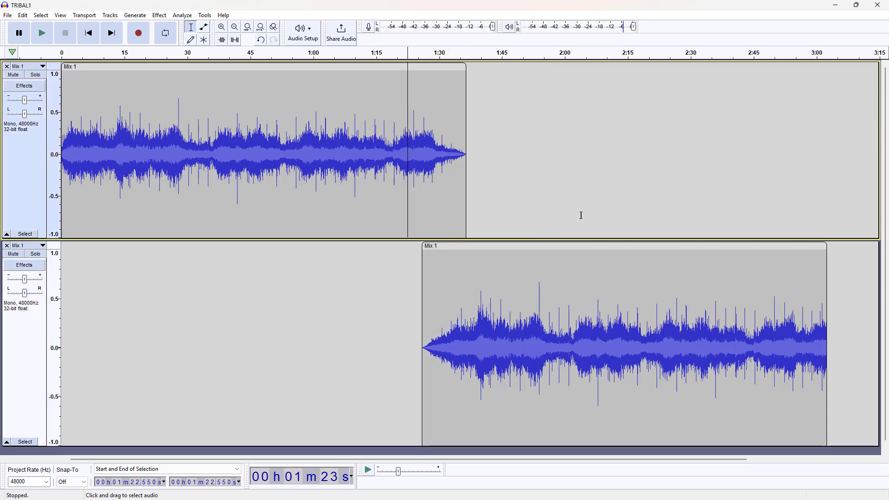
Play the crossfade from just before the overlap, then stop
left_click(41, 32)
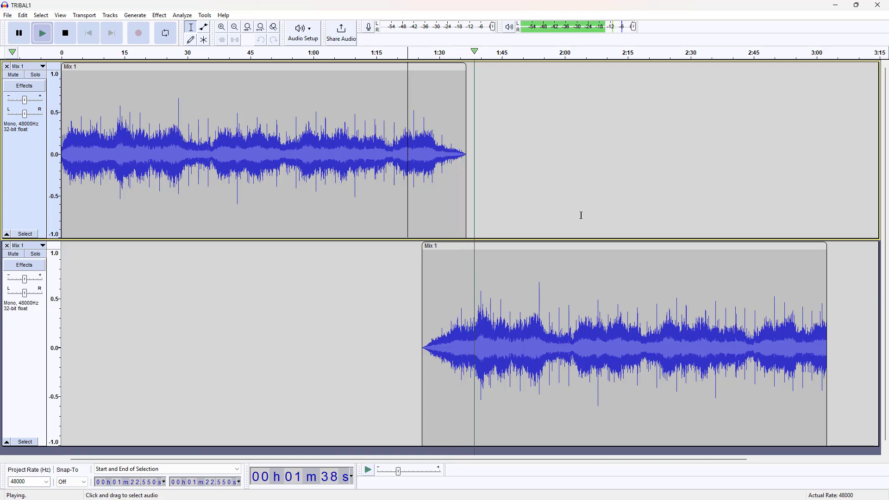
left_click(65, 33)
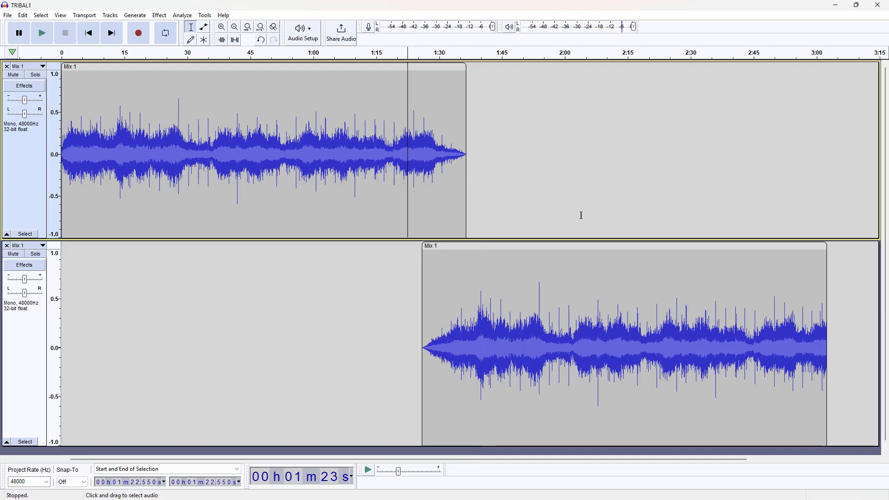
mouse_move(844, 355)
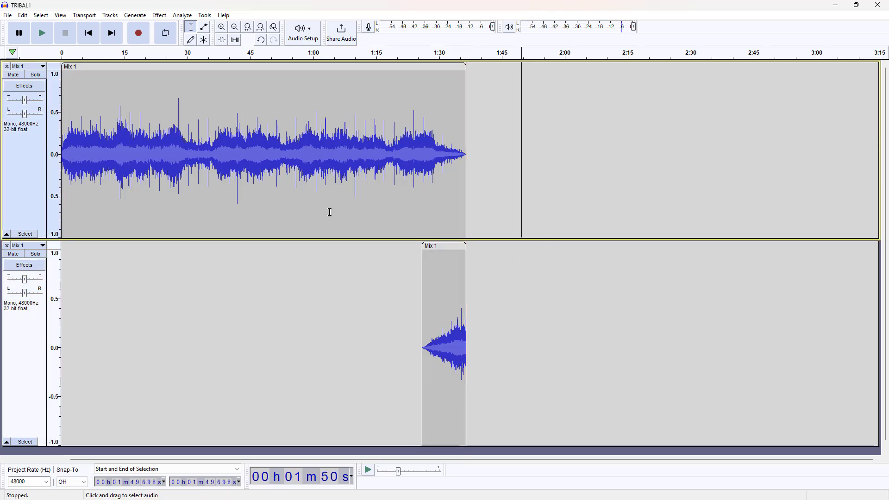
mouse_move(444, 250)
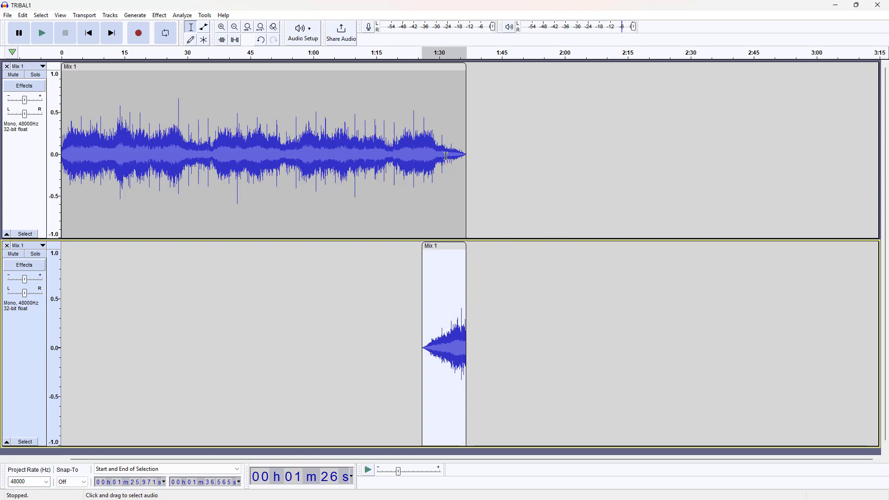
Zoom out and delete about the first 10.6 seconds of the project
left_click(234, 27)
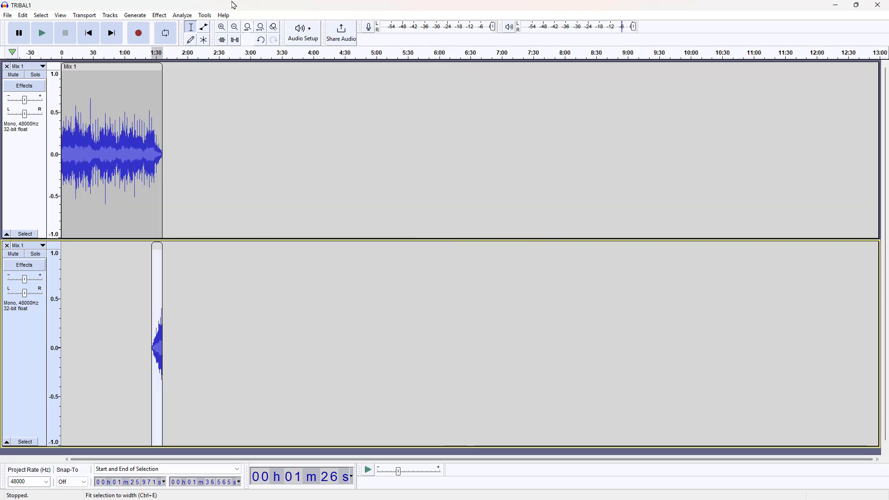
left_click(247, 27)
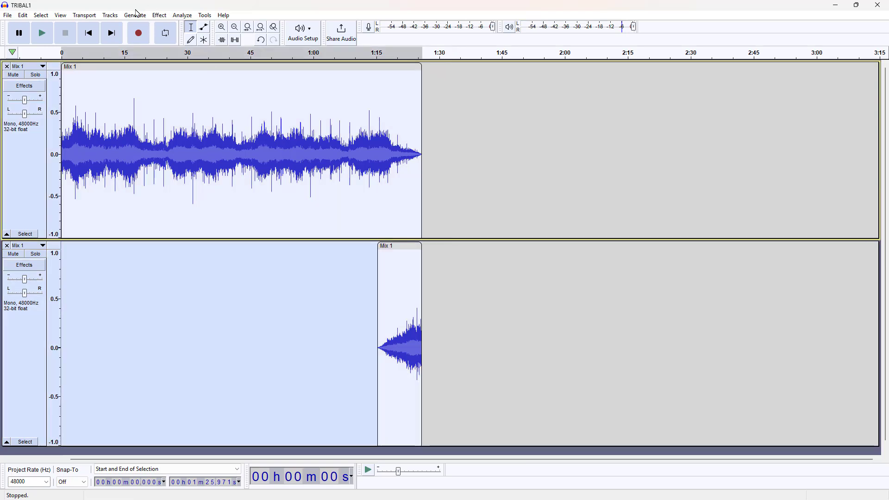
Mix and render both tracks into a single mono 'Mix 2' track about 2:52 long
left_click(110, 15)
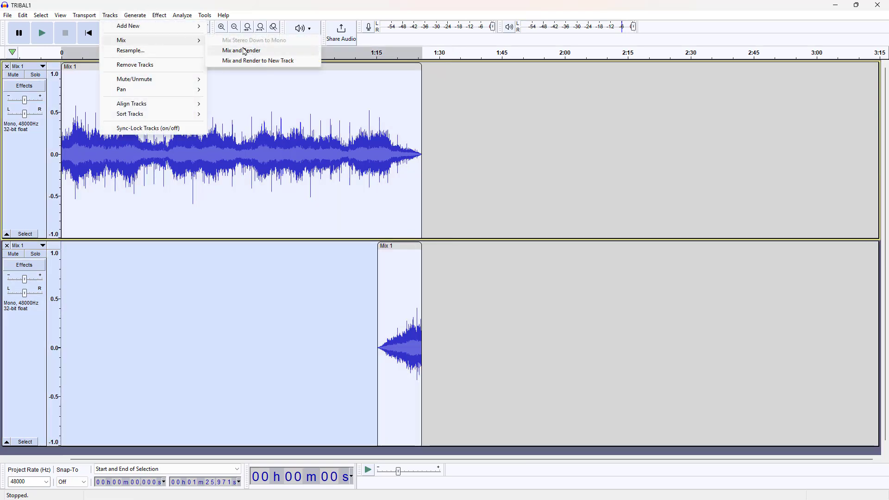
left_click(240, 50)
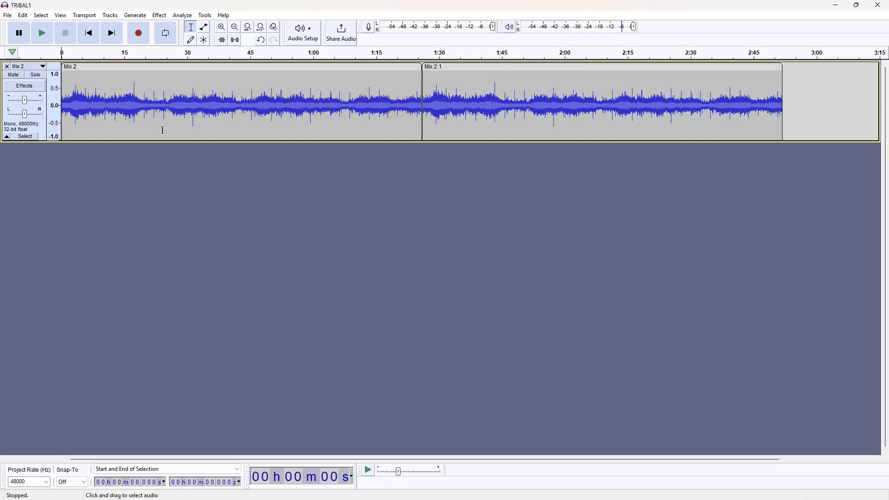
left_click(41, 33)
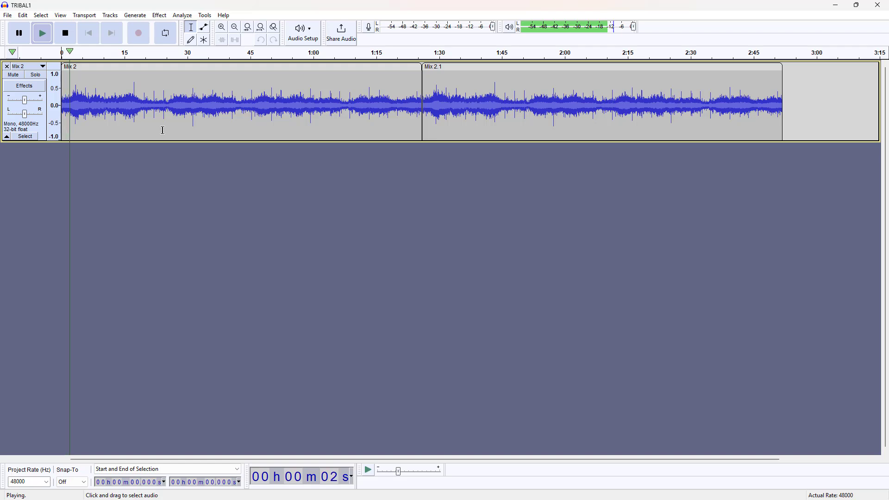
left_click(65, 32)
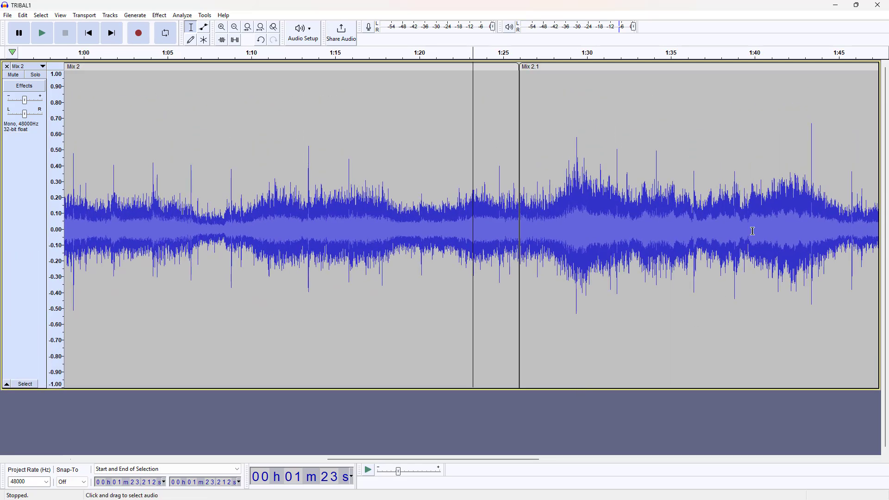
left_click(40, 32)
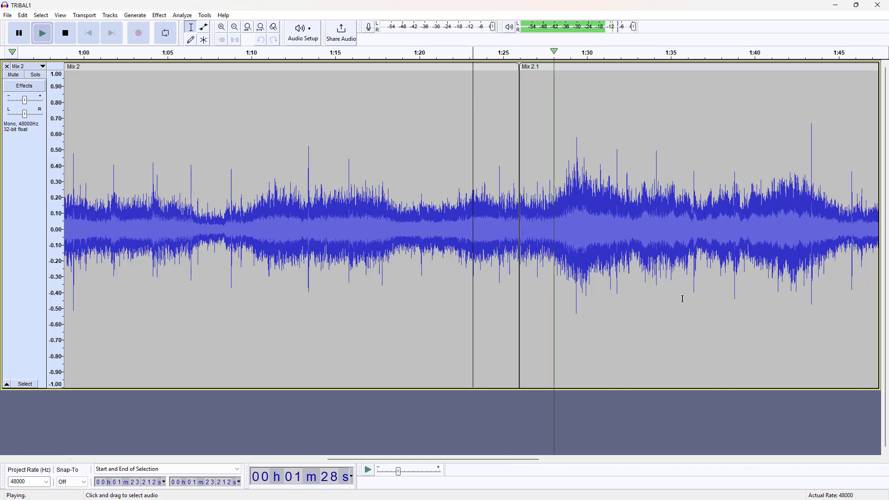
left_click(65, 33)
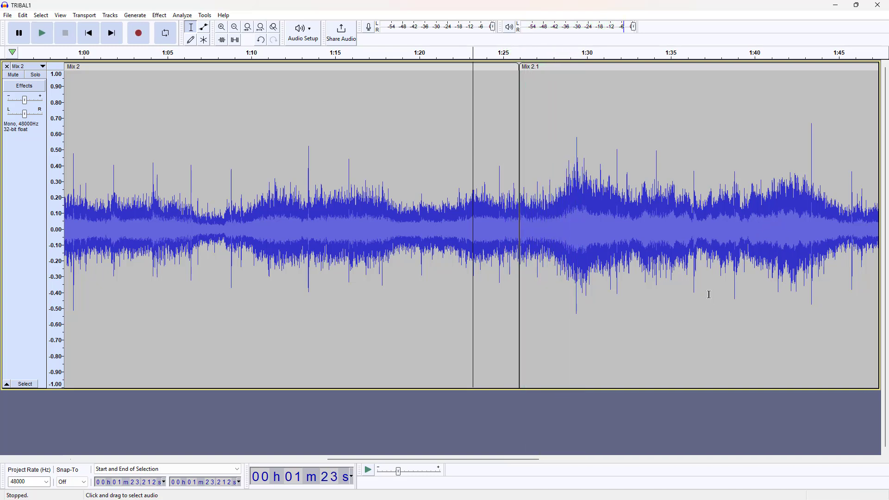